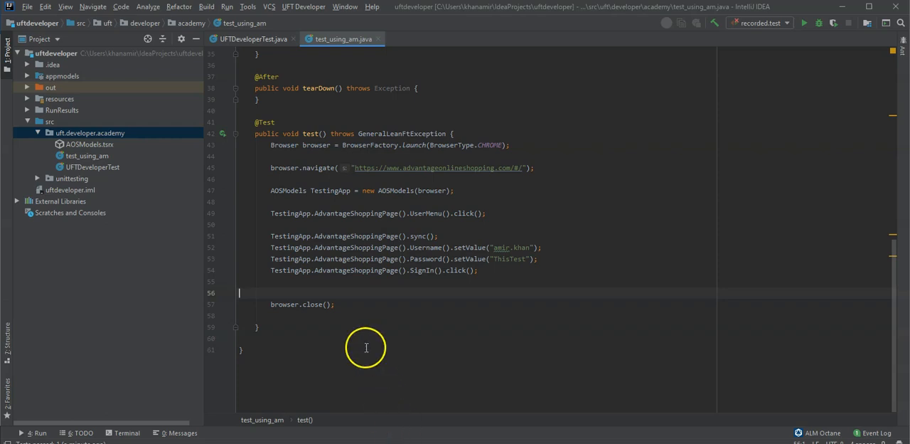
mouse_move(245, 102)
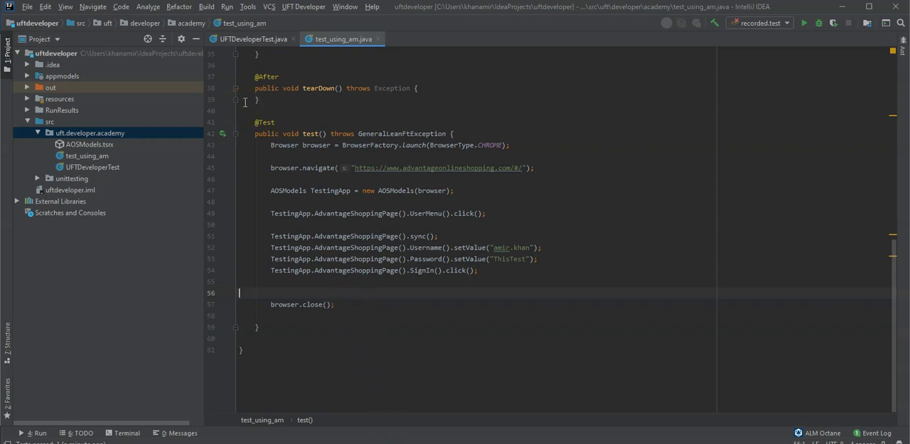
mouse_move(290, 7)
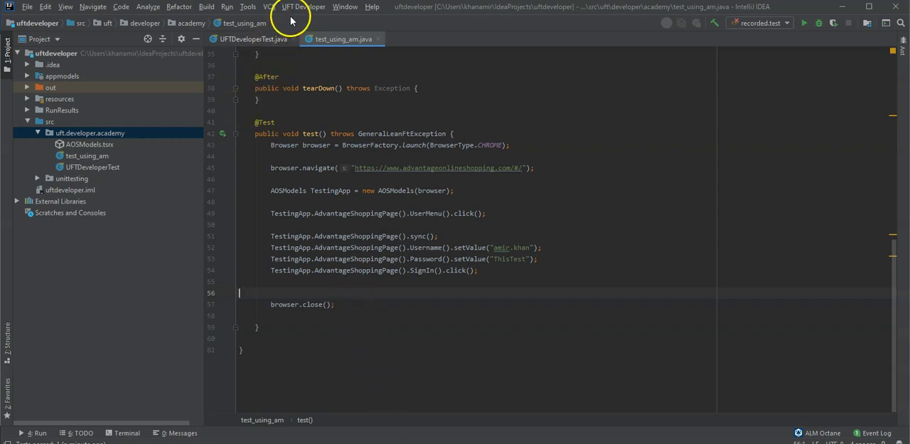
Open the UFT Developer menu in IntelliJ's menu bar over the login test
click(303, 6)
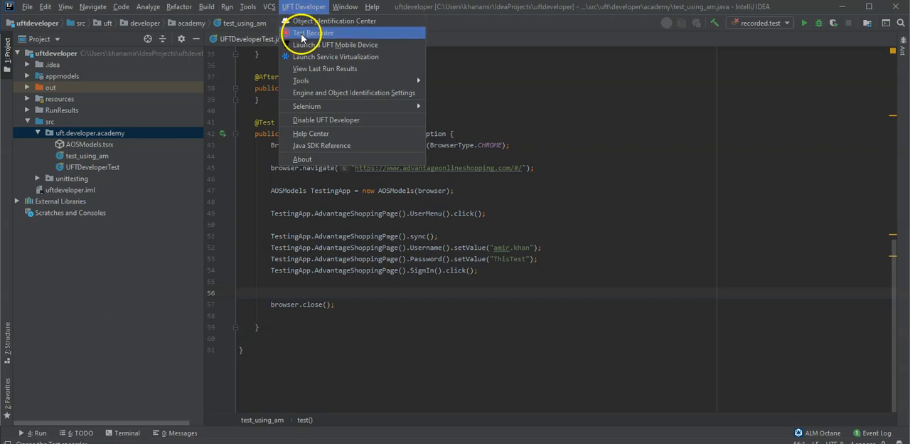
Launch the UFT Developer Test Recorder and move its window to the right
click(311, 133)
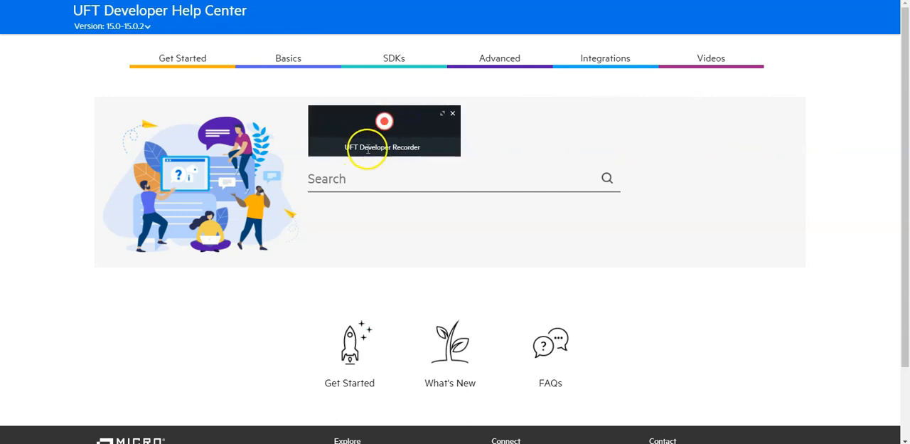
mouse_move(332, 112)
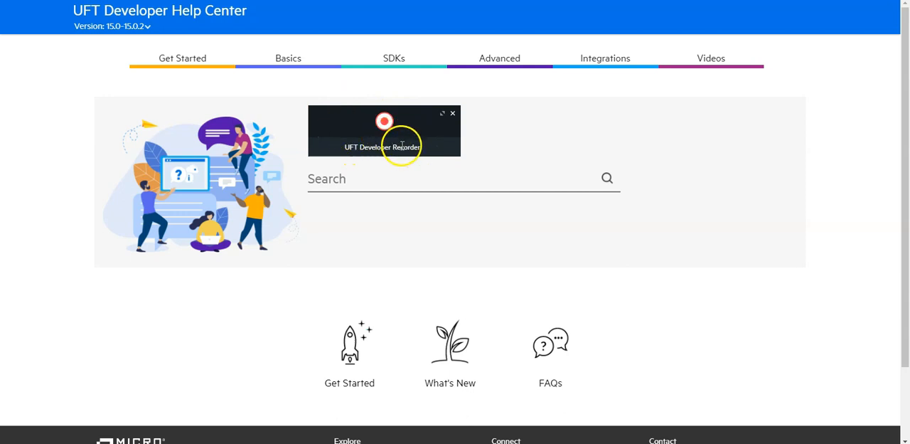
mouse_move(427, 139)
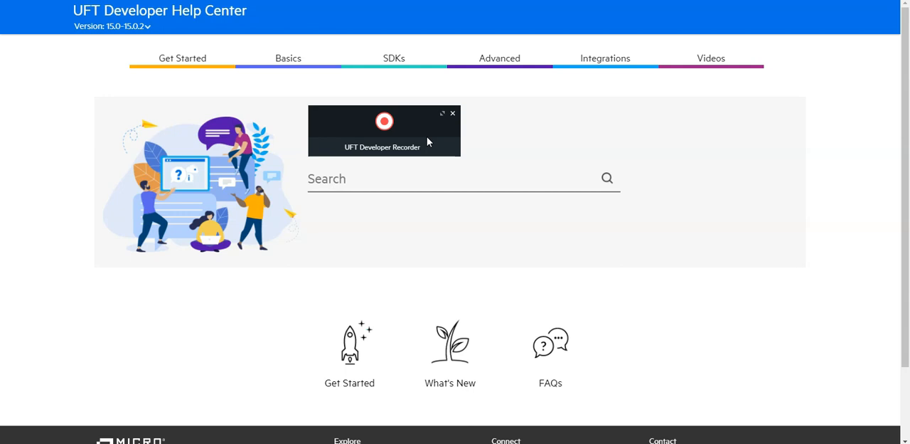
mouse_move(416, 131)
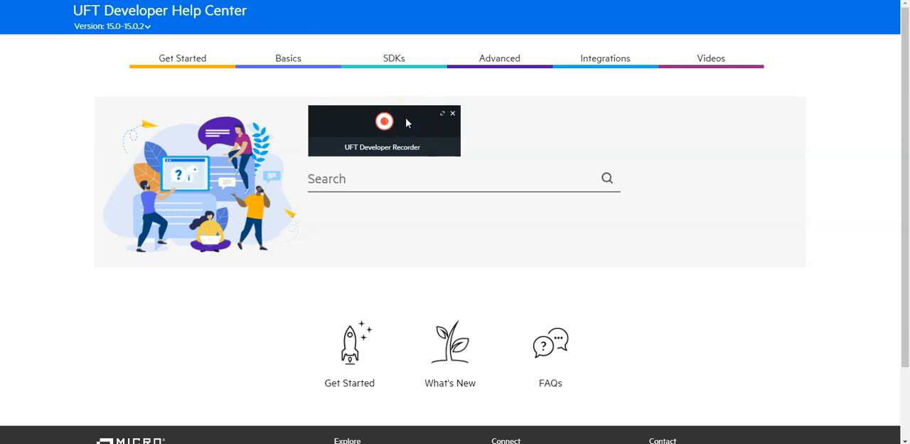
drag(384, 130, 633, 146)
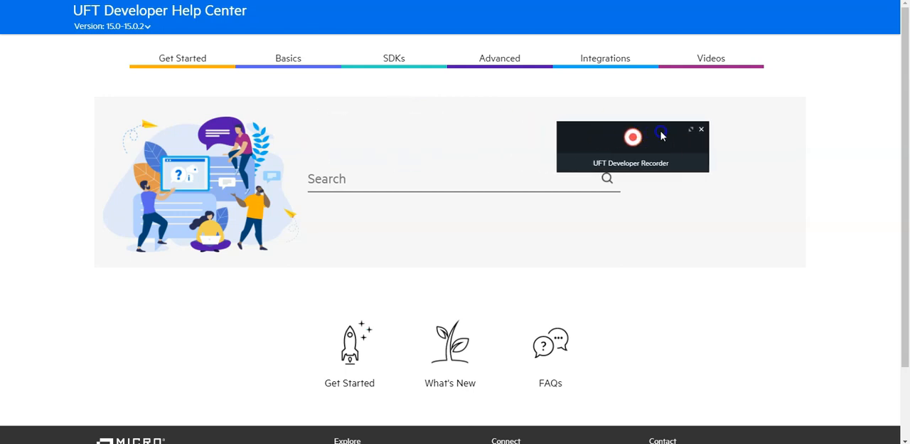
drag(633, 135, 694, 119)
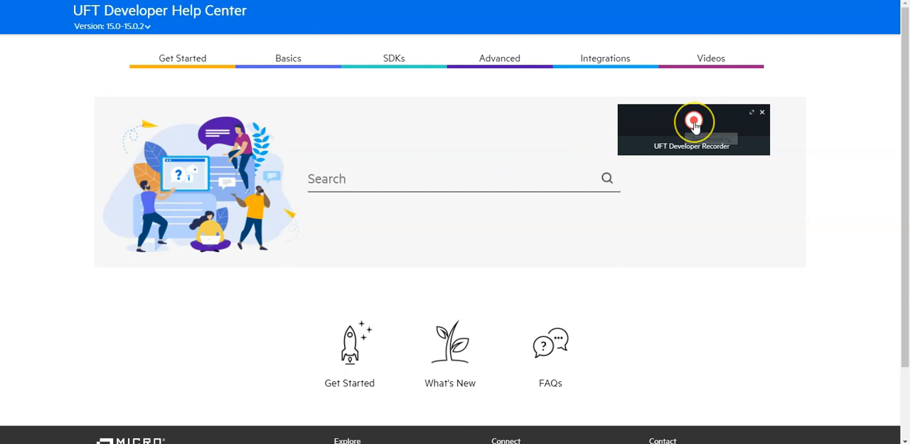
mouse_move(695, 120)
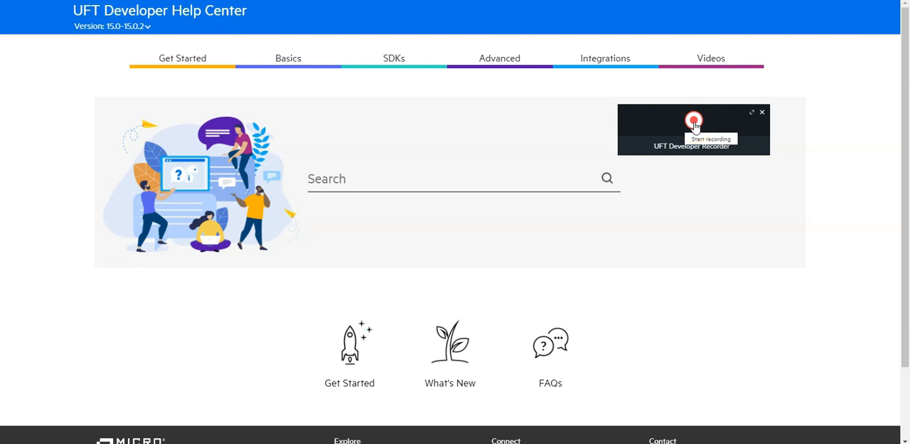
Start recording, which opens a new browser on the Google start page
click(694, 118)
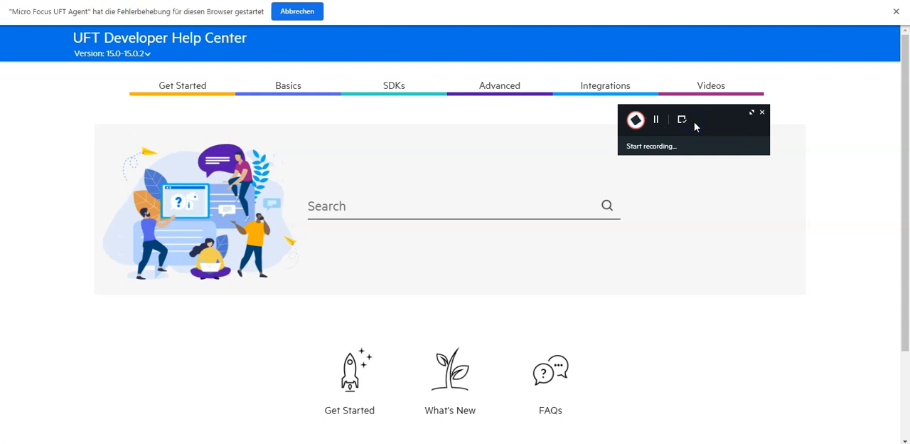
click(635, 119)
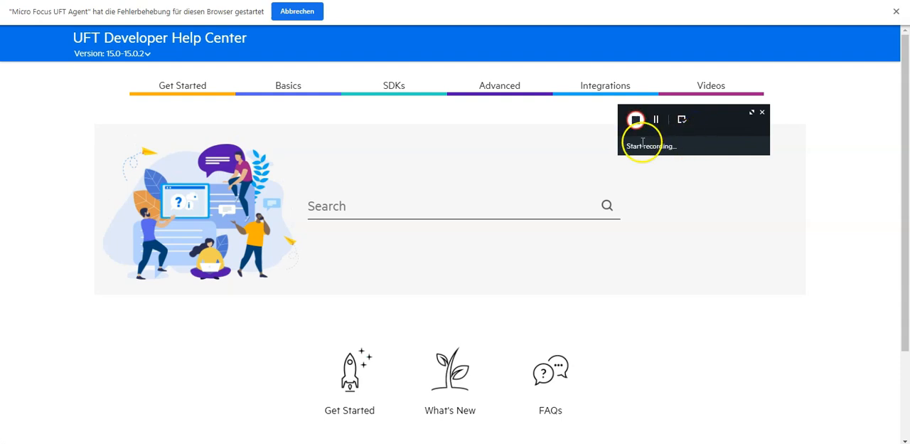
mouse_move(635, 120)
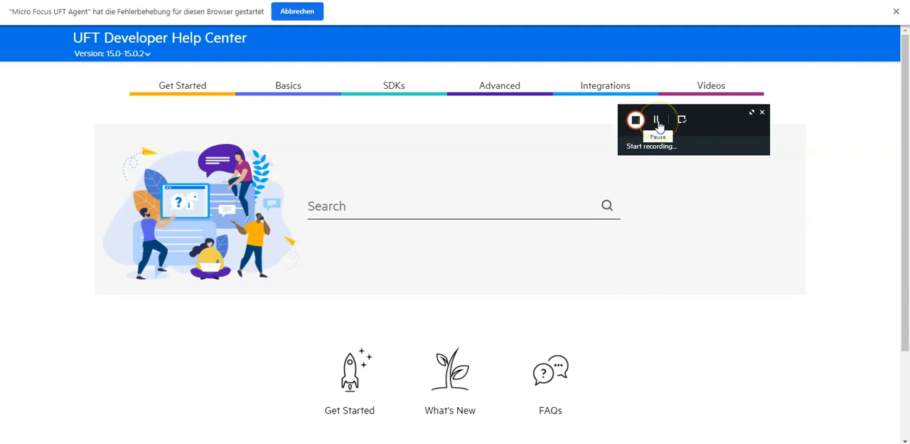
mouse_move(681, 119)
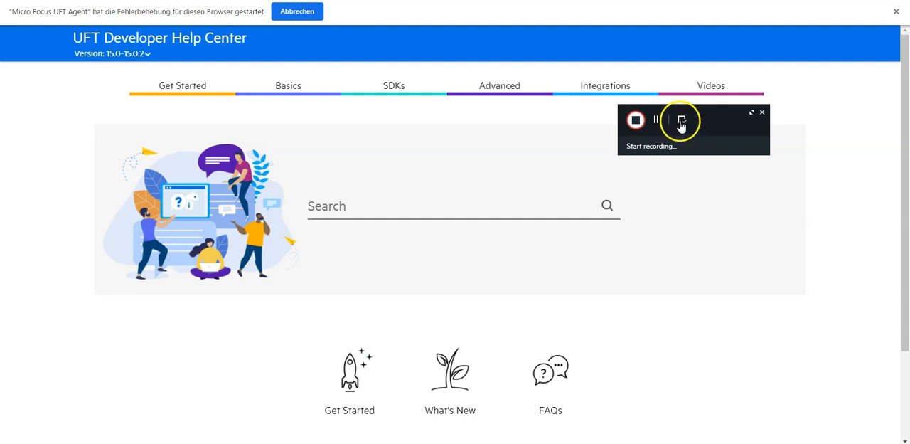
mouse_move(765, 30)
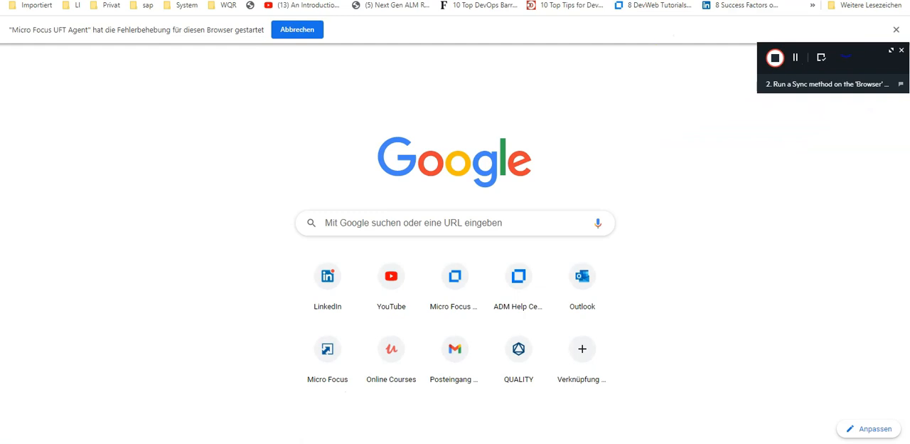
text(adva)
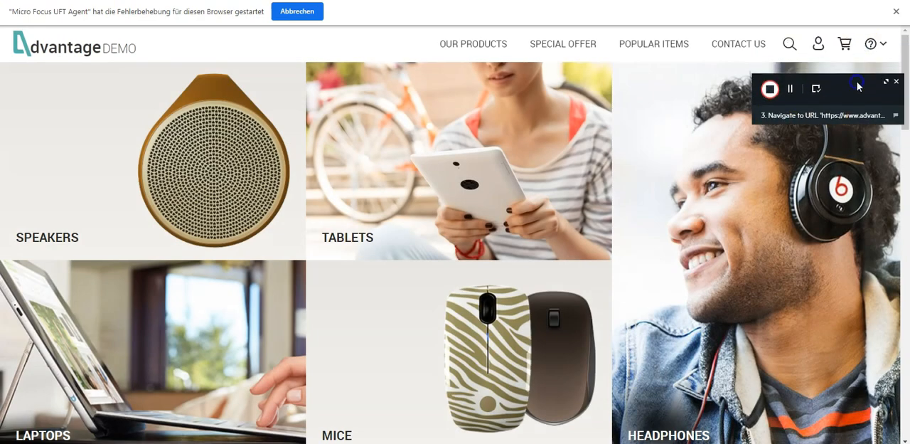
click(818, 43)
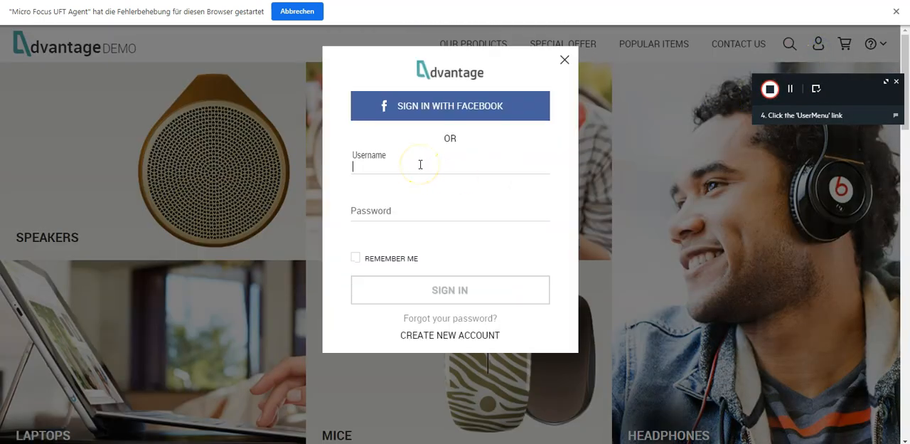
text(amir.khan)
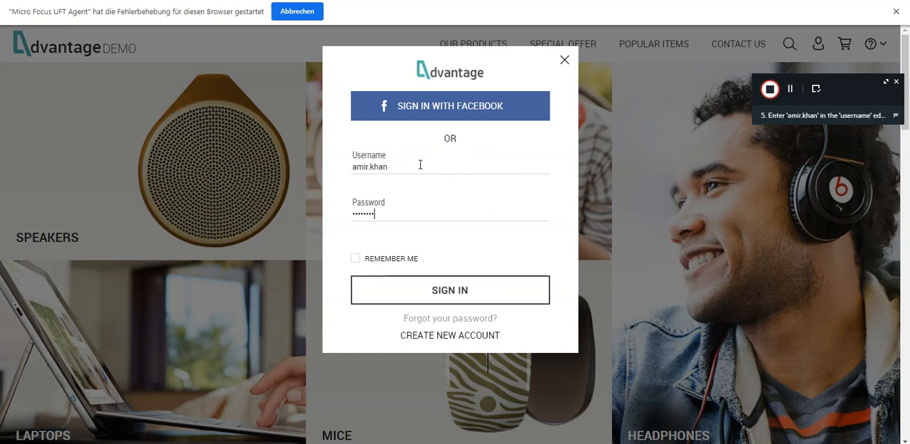
click(450, 289)
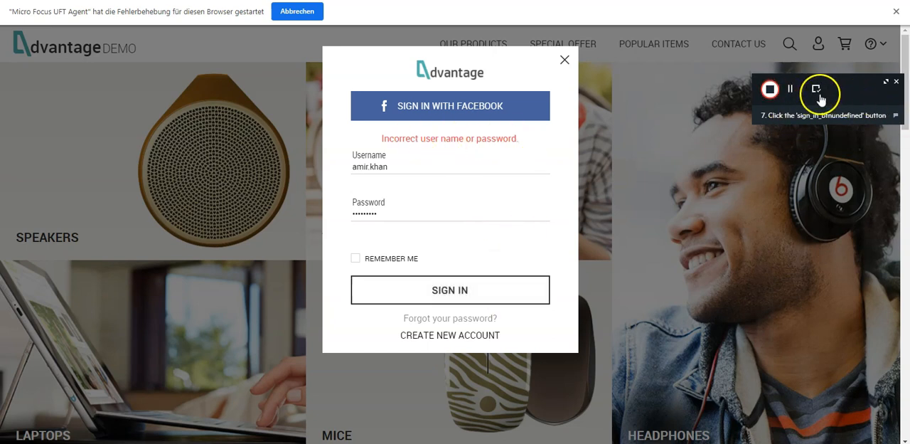
Add a 'Login' verification on the incorrect-login label, identified by CSSSelector
click(816, 88)
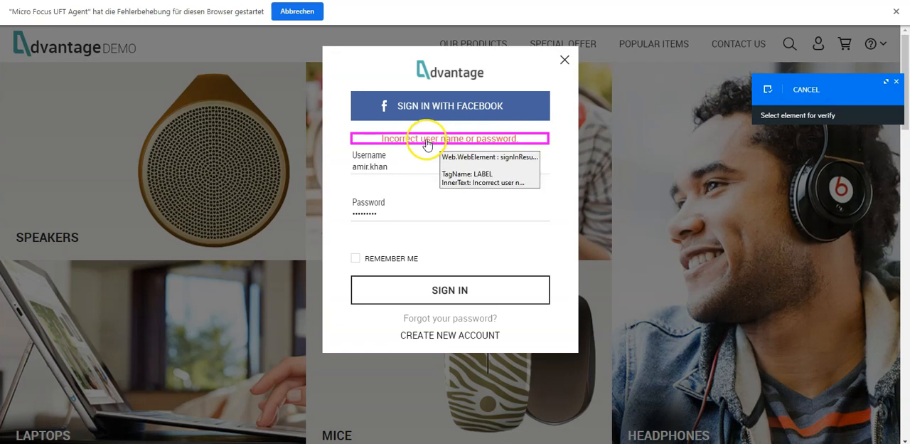
click(427, 139)
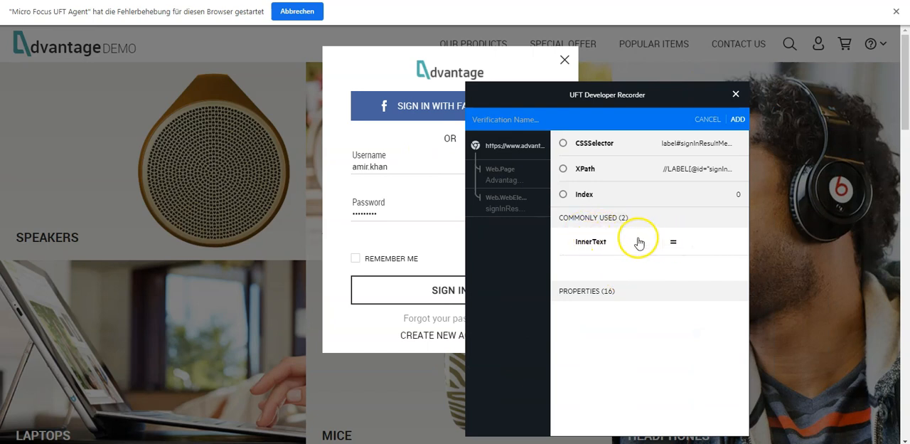
mouse_move(608, 246)
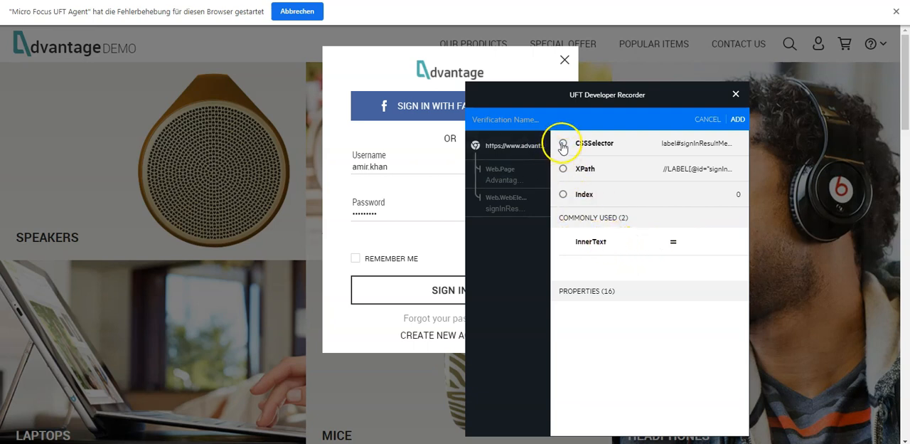
click(563, 143)
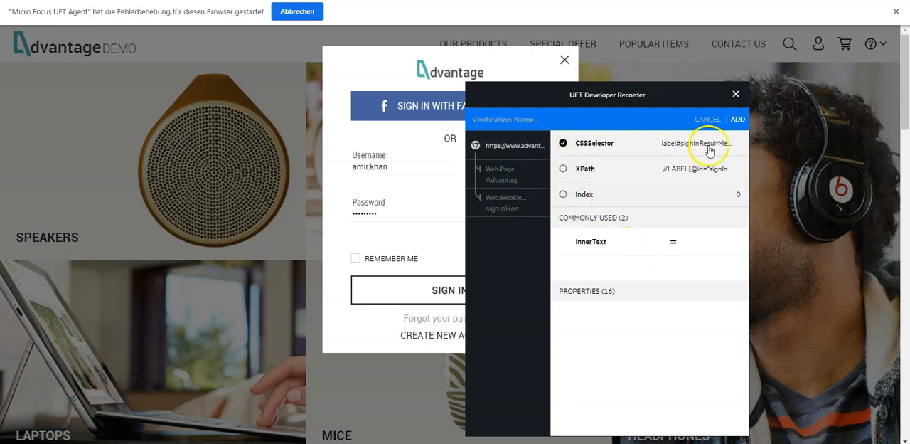
mouse_move(569, 255)
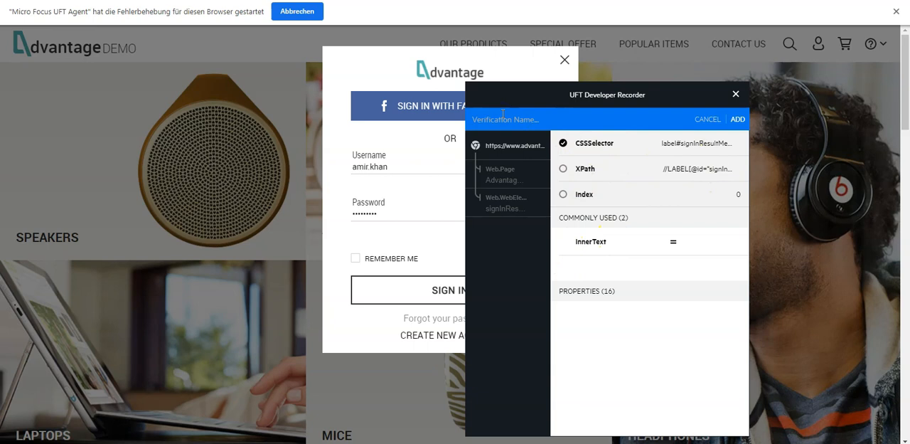
text(Login)
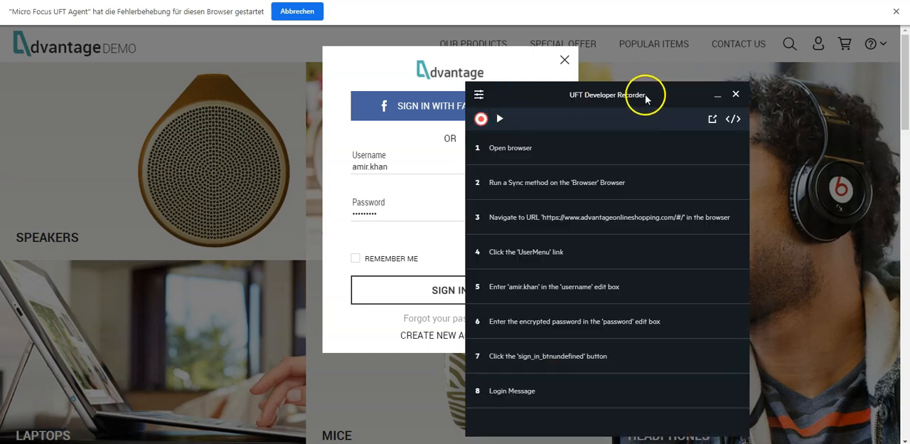
Delete the 'Run a Sync method' step from the recorded steps
drag(609, 94, 643, 59)
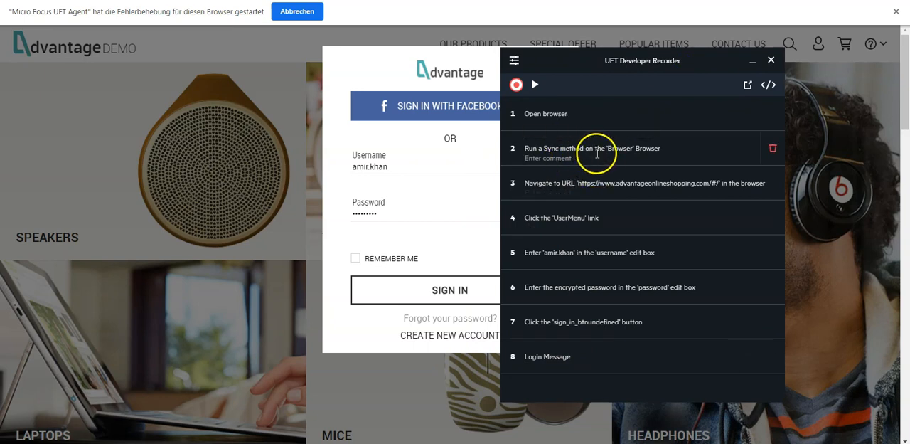
mouse_move(636, 159)
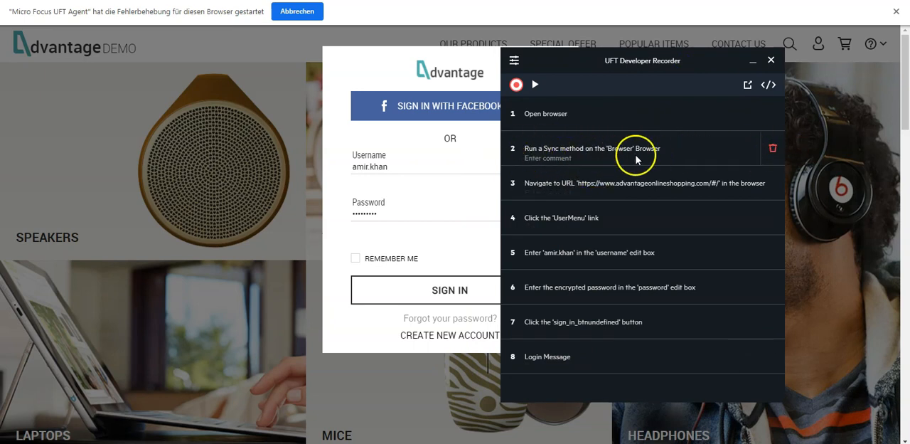
mouse_move(774, 148)
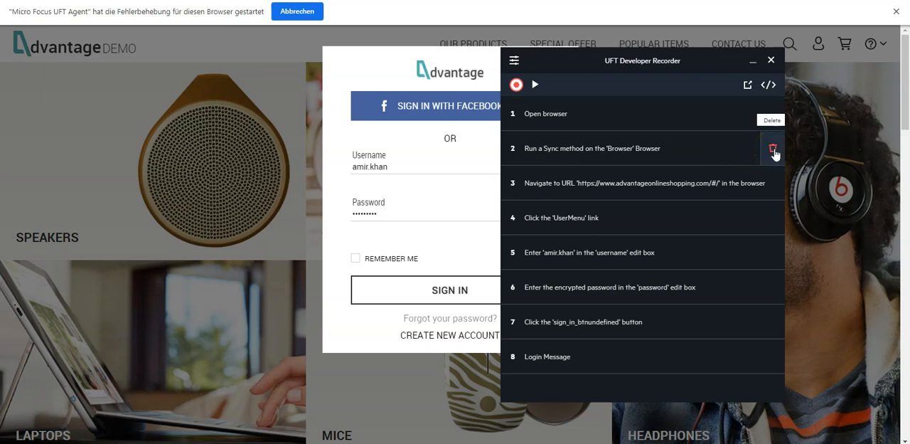
click(773, 148)
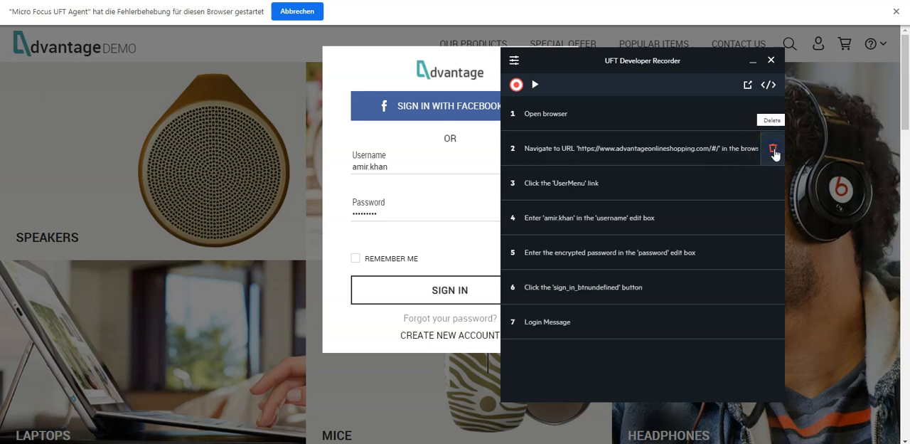
mouse_move(764, 177)
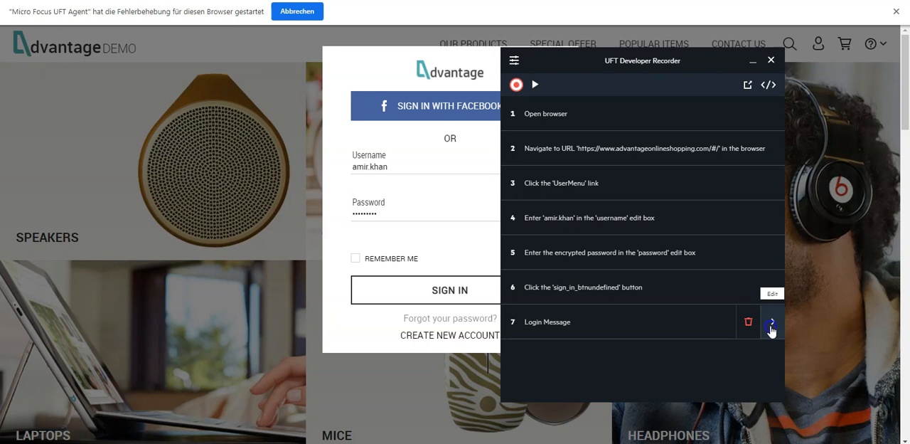
click(771, 322)
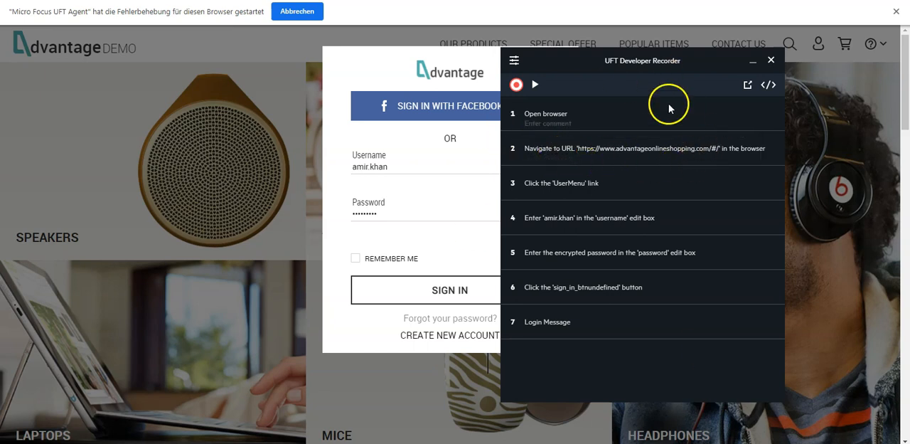
mouse_move(746, 148)
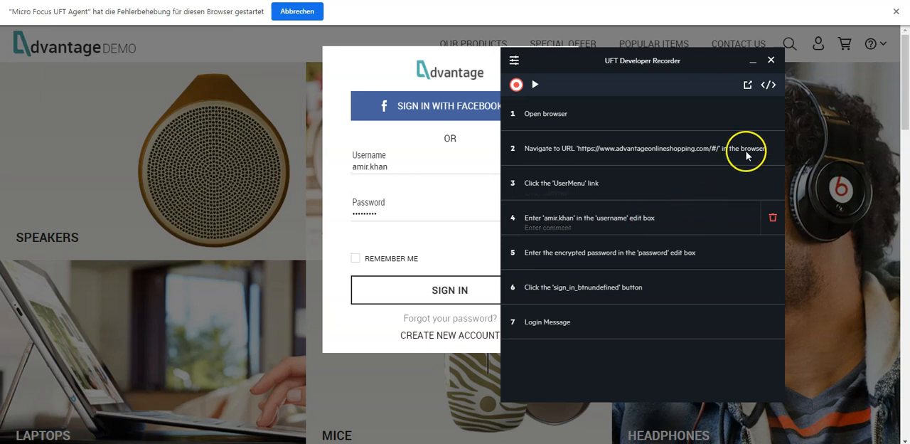
mouse_move(768, 85)
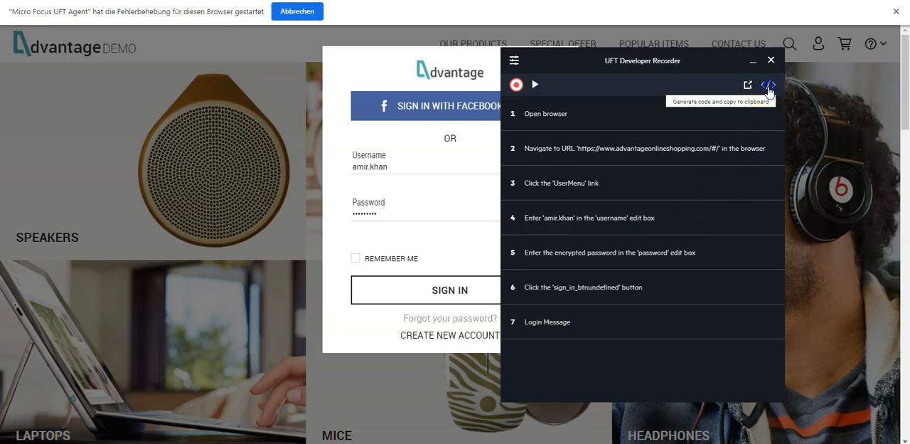
Generate code for the seven recorded steps and copy it to the clipboard
click(768, 84)
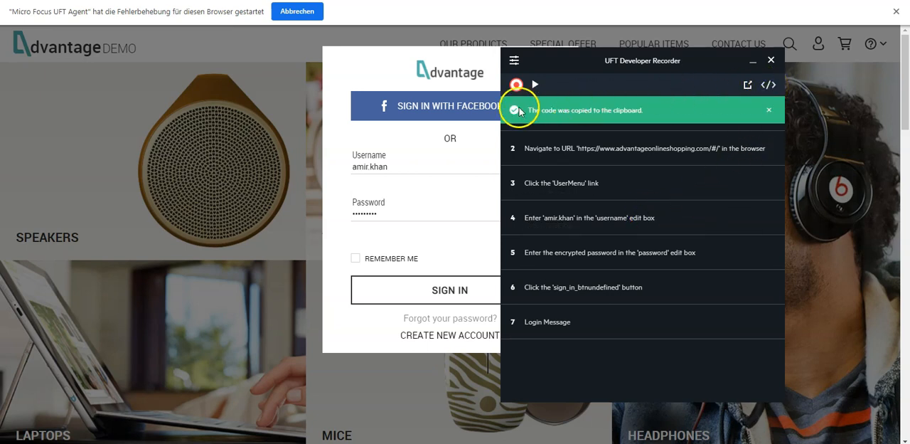
mouse_move(514, 60)
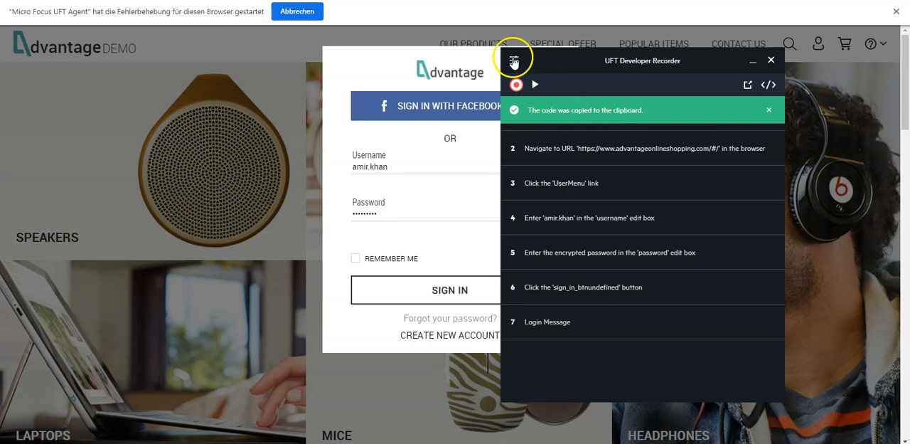
Set the recorder's clipboard code language to Java
click(515, 61)
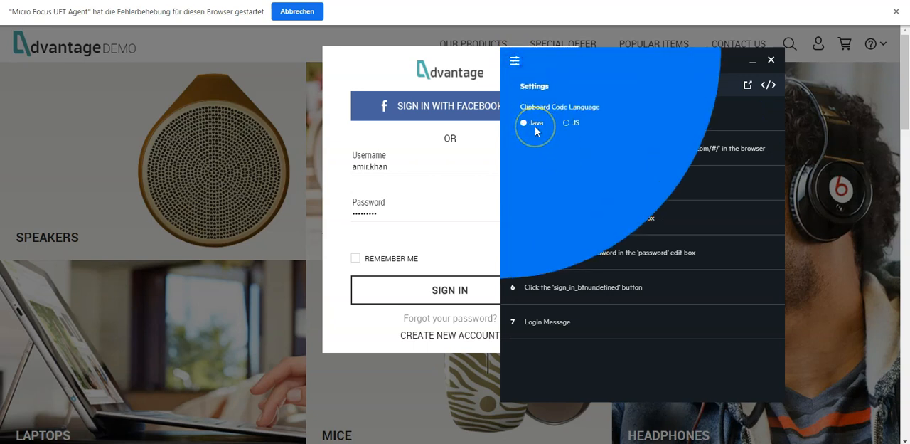
click(567, 122)
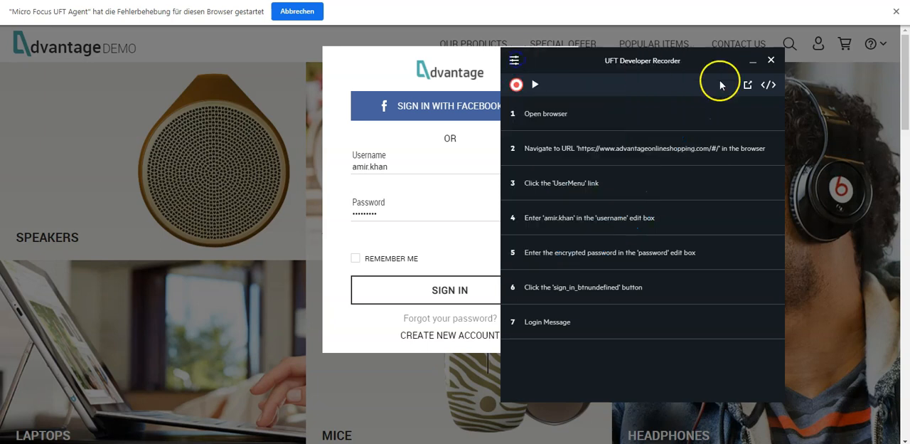
Create a UFT Developer JUnit 4 test case named RecordedTest in uft.developer.academy
click(768, 85)
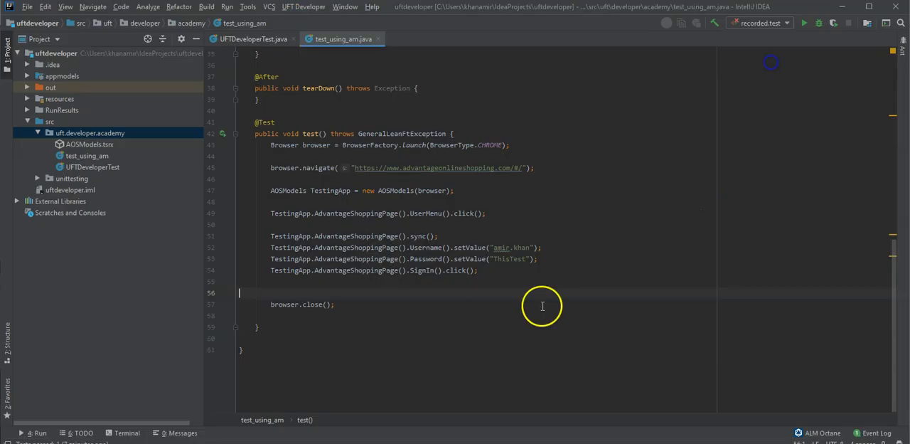
mouse_move(287, 326)
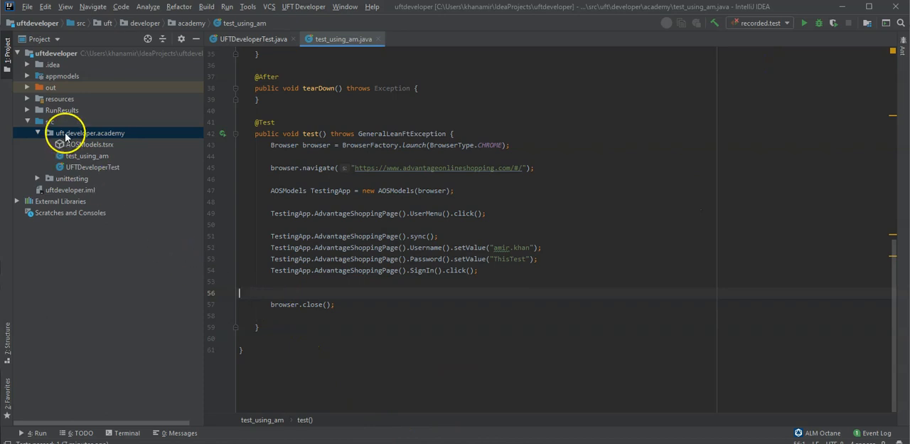
right_click(89, 133)
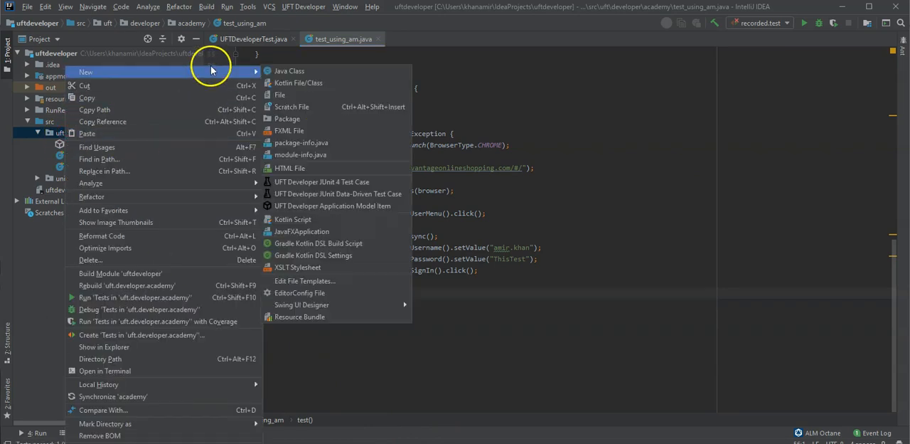
mouse_move(298, 82)
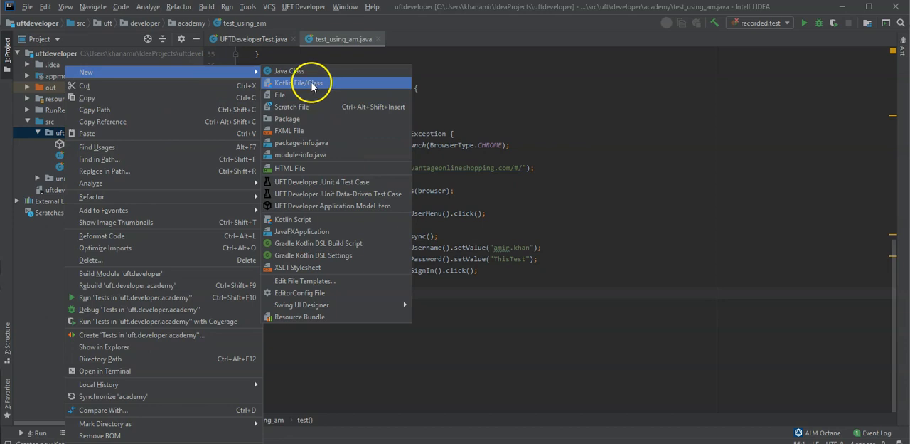
mouse_move(310, 182)
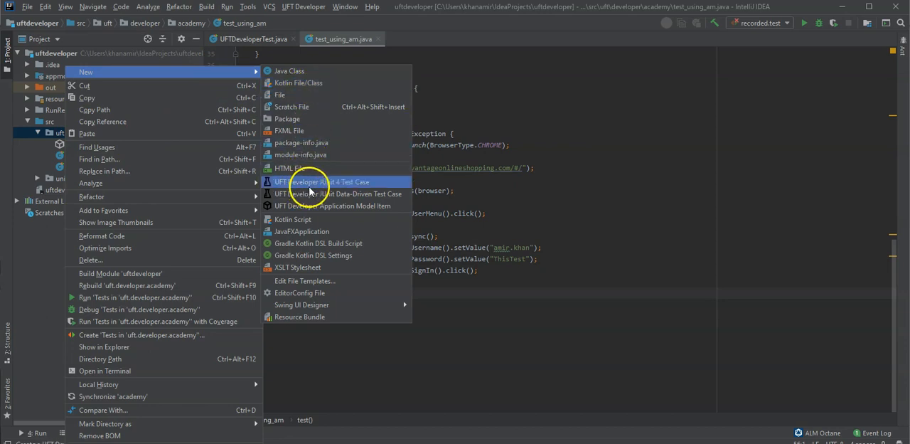
mouse_move(336, 190)
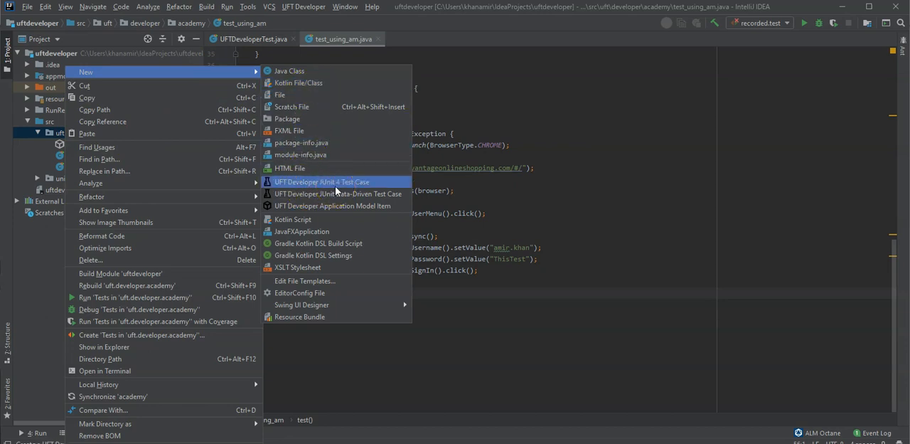
click(322, 182)
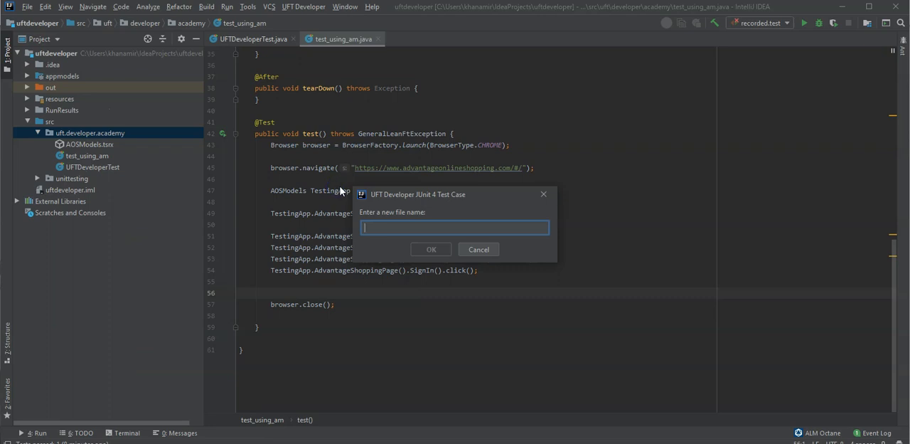
text(Recorded)
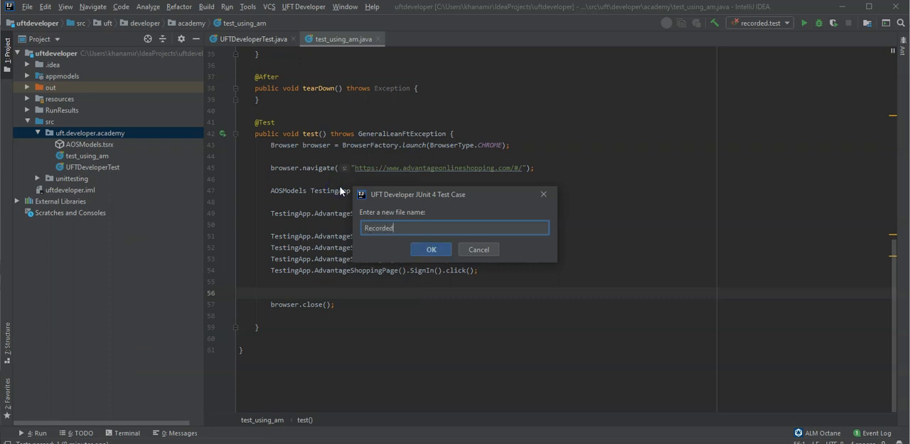
text(Test)
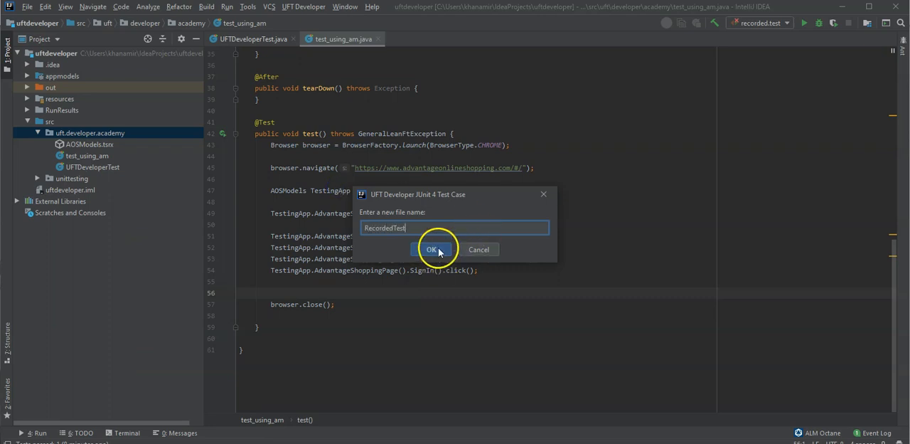
click(431, 249)
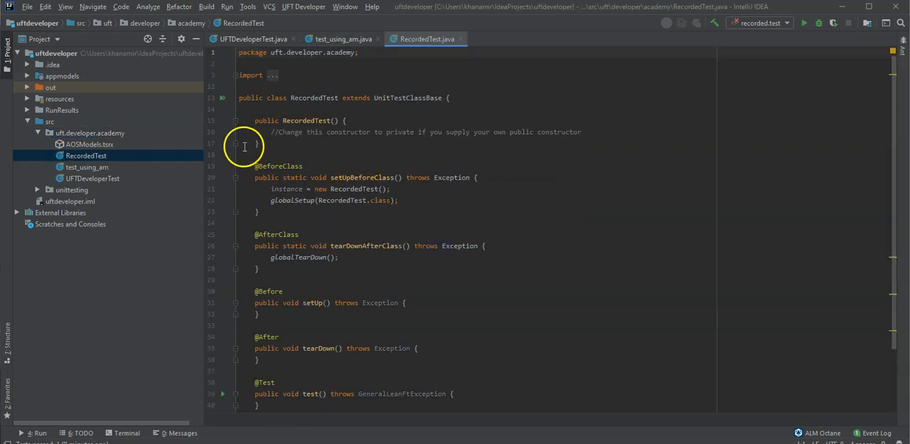
Scroll through the pasted login code in RecordedTest, then back up to the imports
scroll(down, 3)
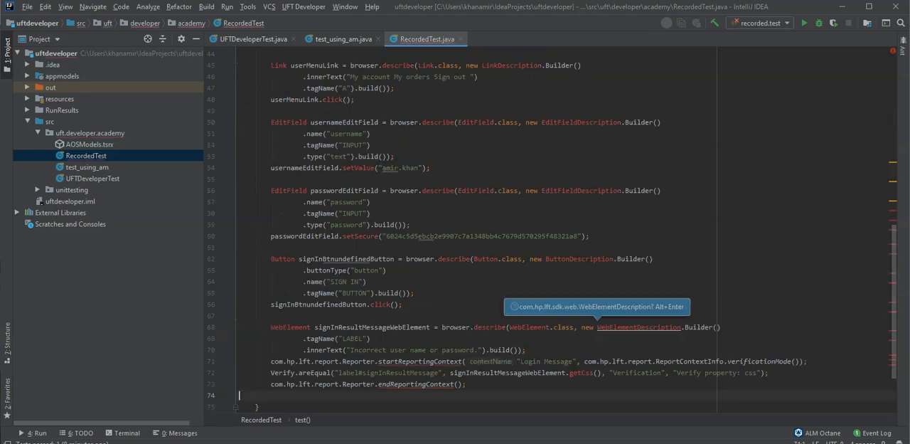
mouse_move(508, 375)
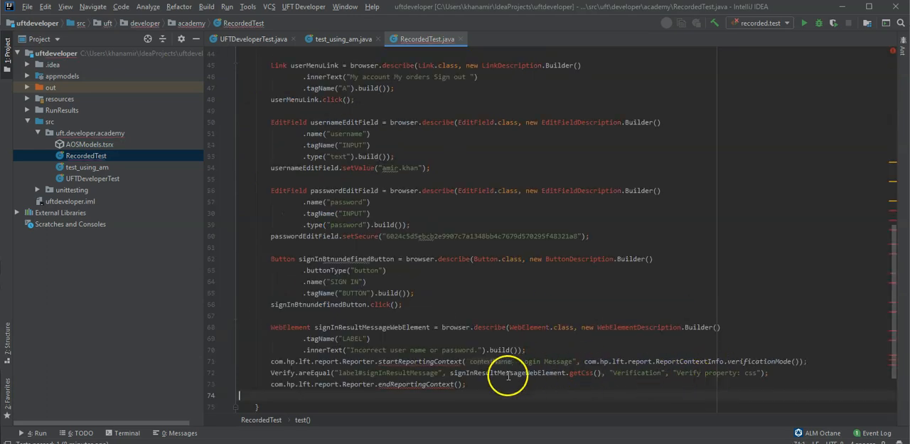
mouse_move(310, 252)
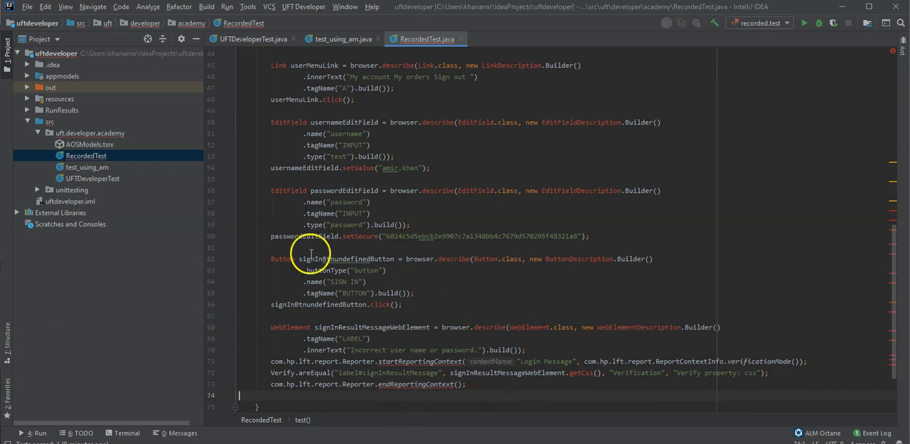
scroll(up, 3)
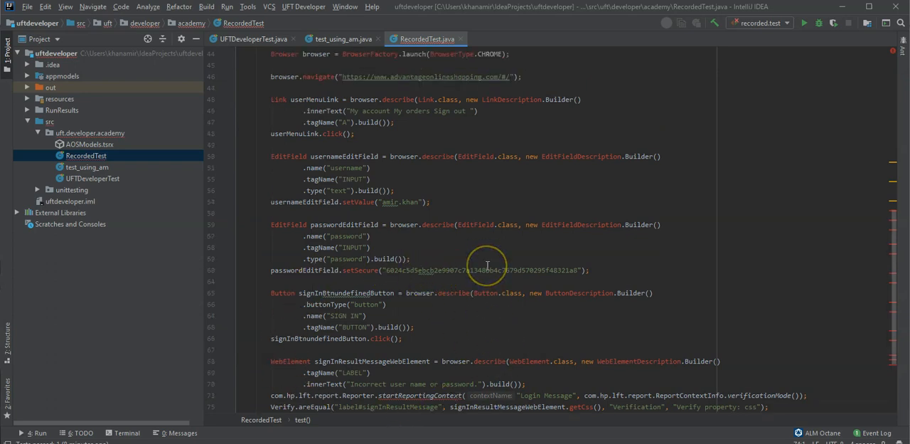
scroll(up, 3)
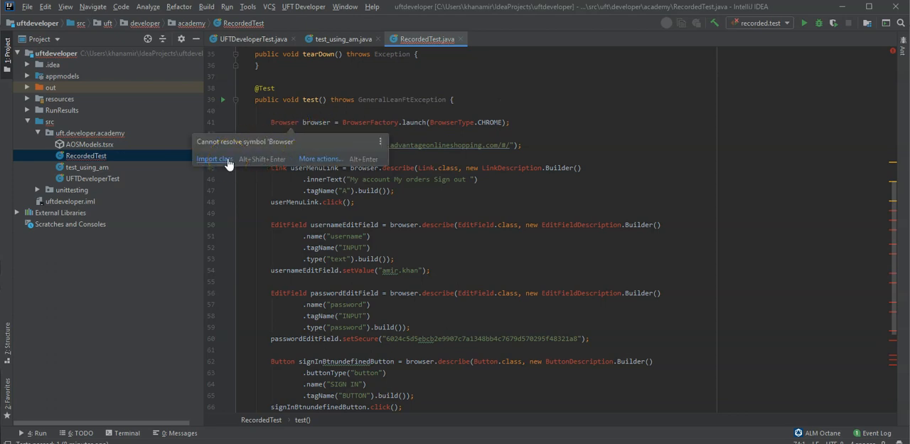
mouse_move(281, 158)
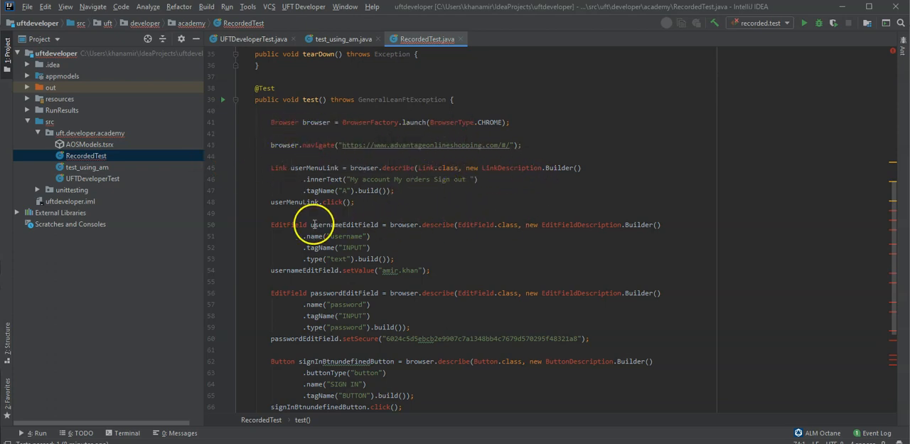
scroll(up, 3)
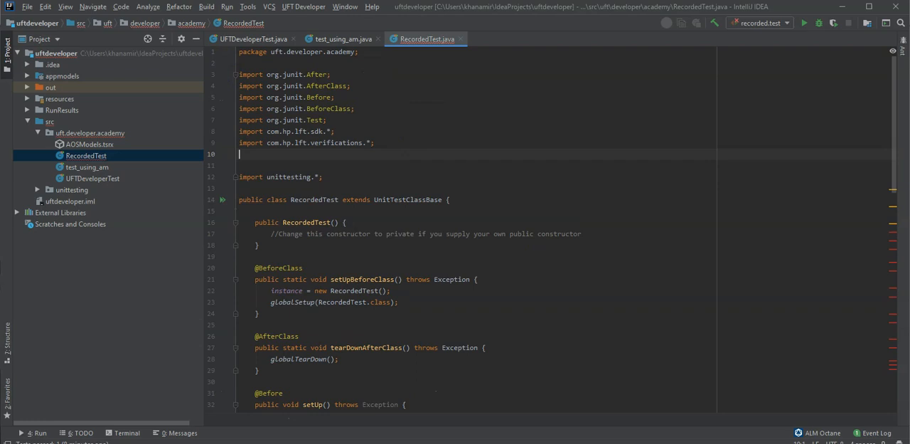
text(import com.hp)
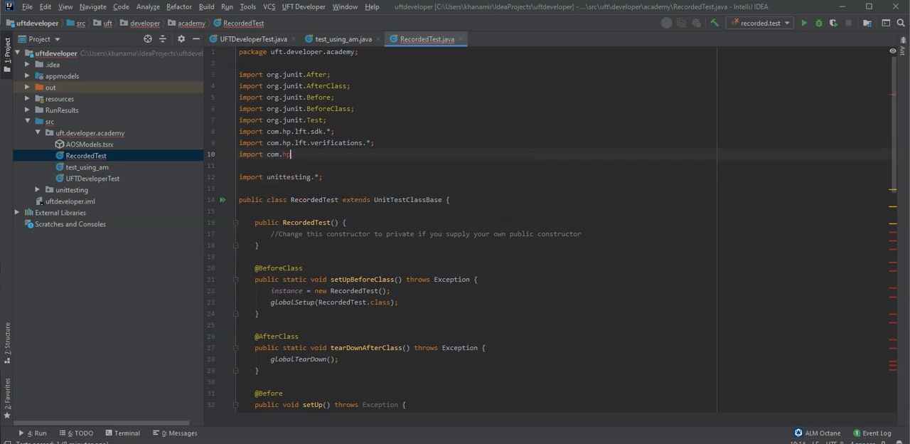
text(.lft.sdk.web.*;)
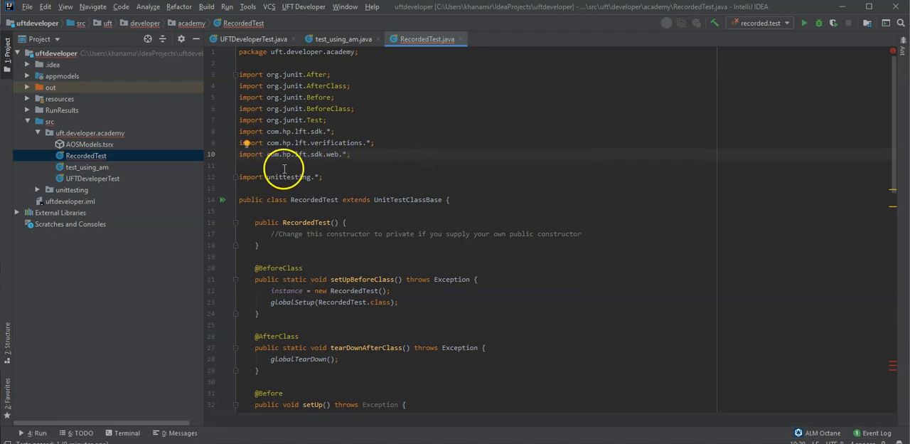
scroll(down, 3)
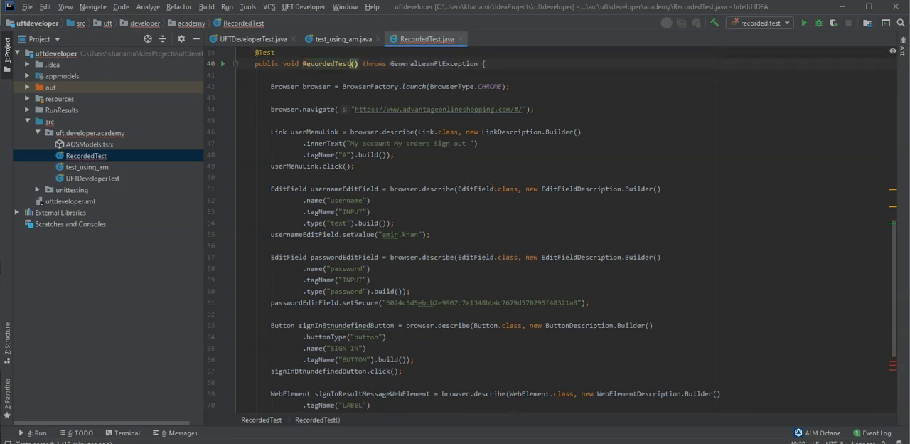
Add ReportException to the RecordedTest method's throws clause alongside GeneralLeanFtException
scroll(down, 3)
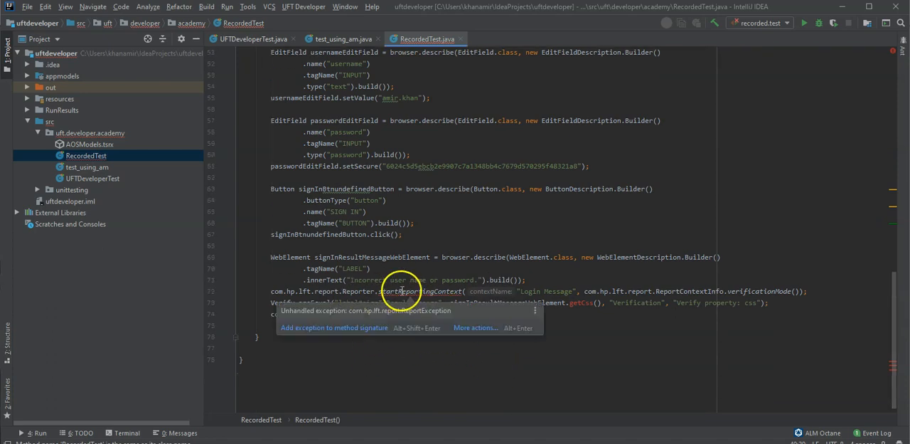
mouse_move(450, 291)
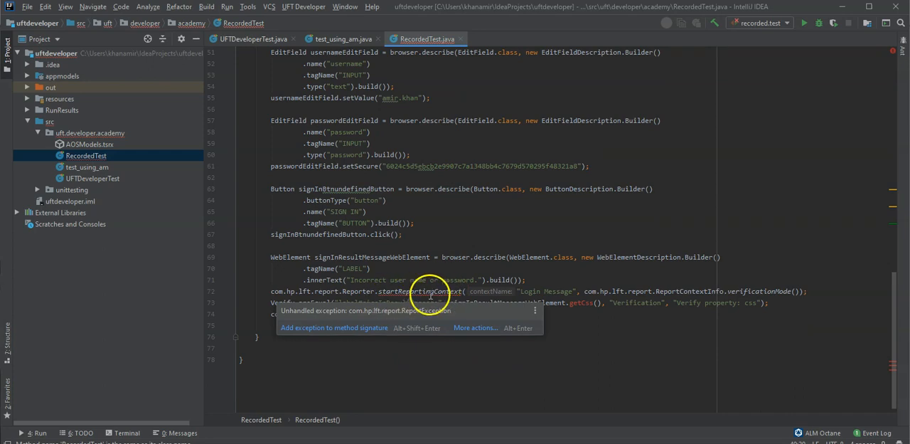
mouse_move(345, 327)
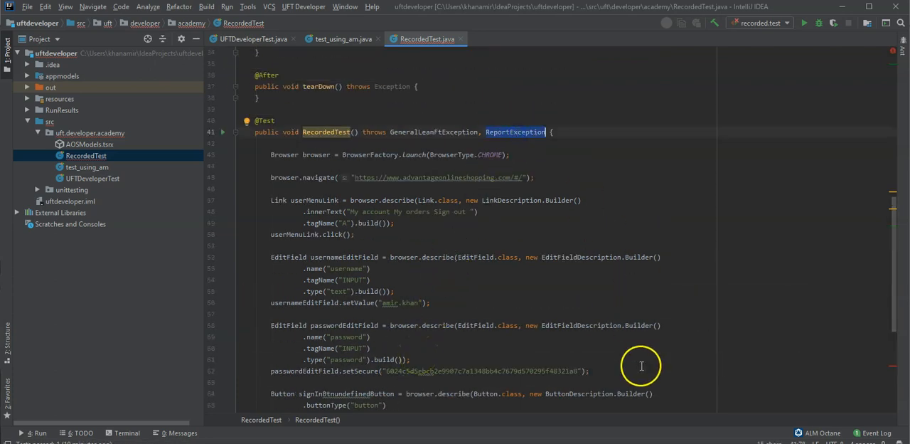
scroll(down, 3)
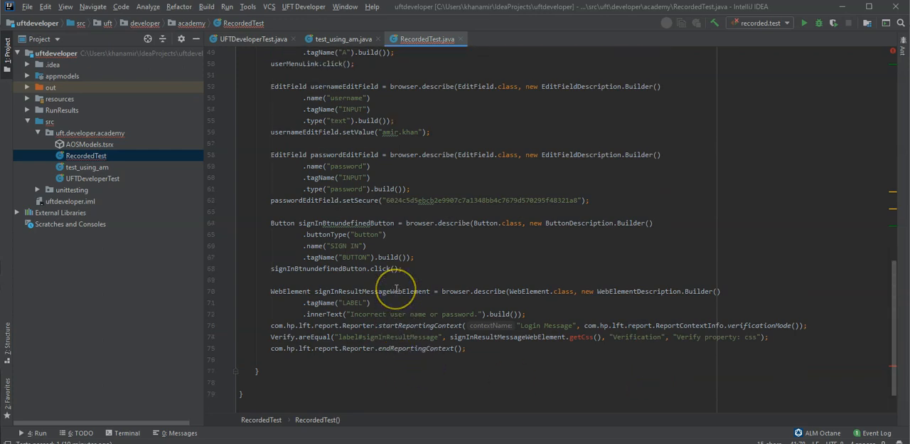
mouse_move(580, 336)
text(SSSelector)
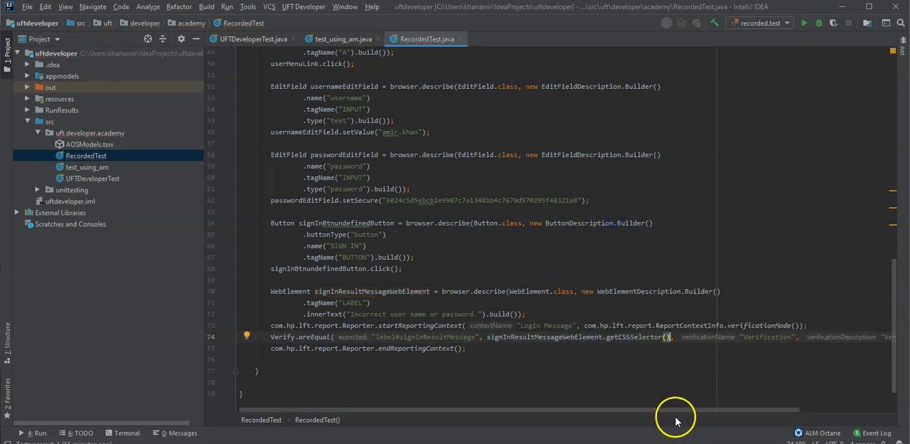
mouse_move(285, 346)
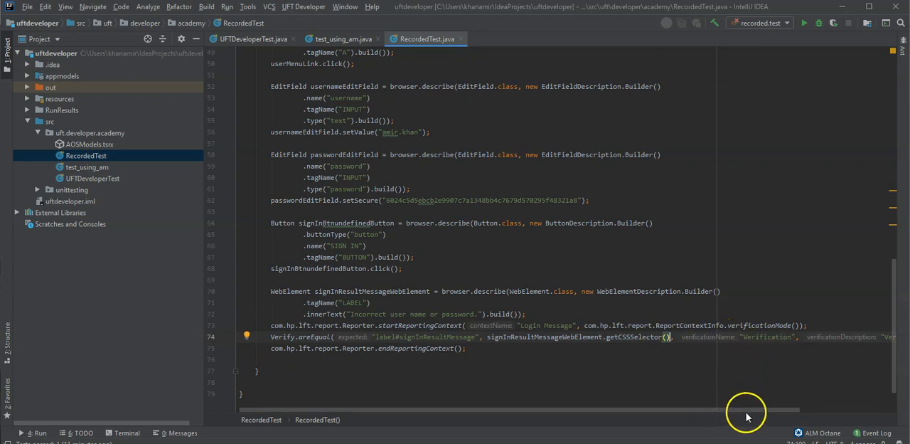
mouse_move(345, 303)
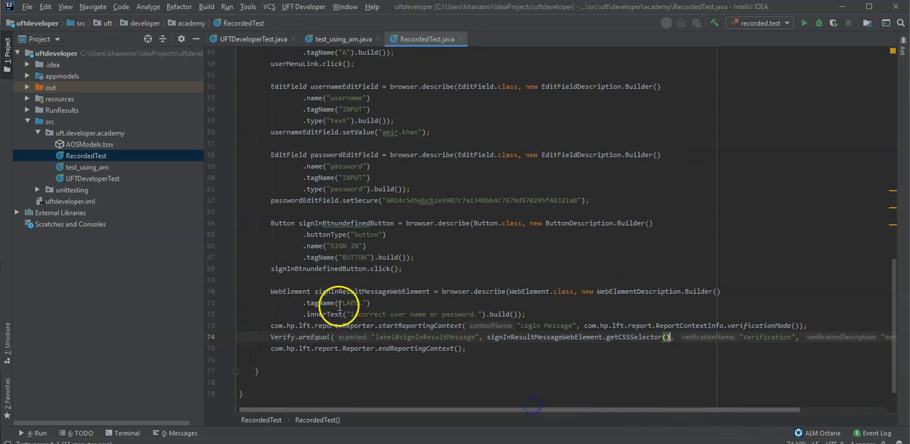
Swap getCss() for getCSSSelector() in the Login Message Verify.areEqual check
scroll(up, 3)
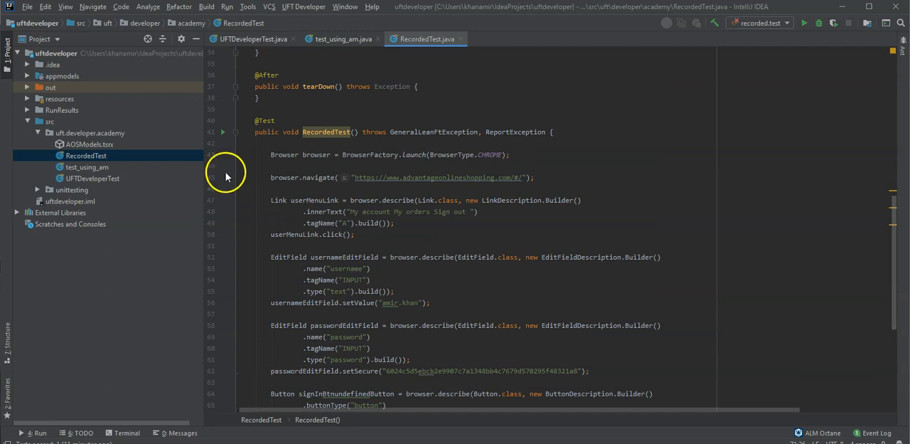
click(223, 132)
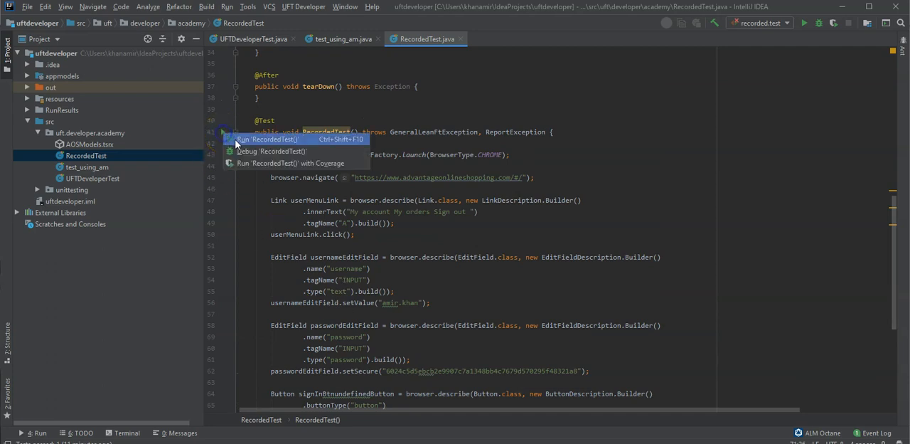
mouse_move(464, 286)
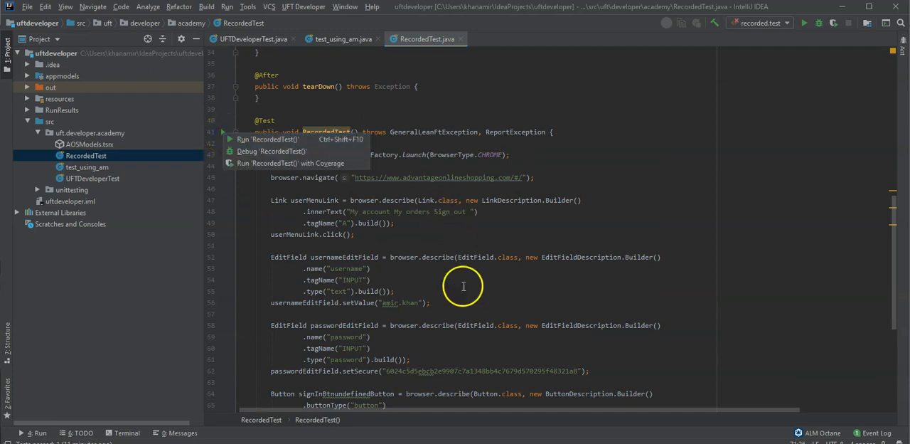
mouse_move(290, 162)
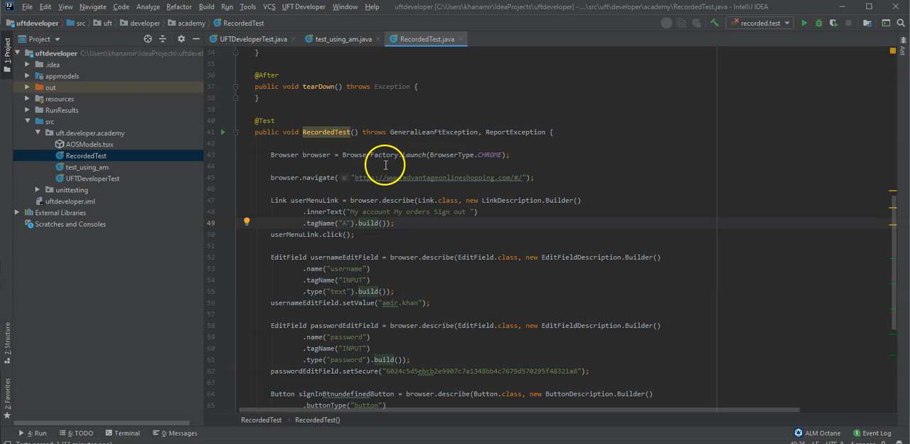
mouse_move(526, 194)
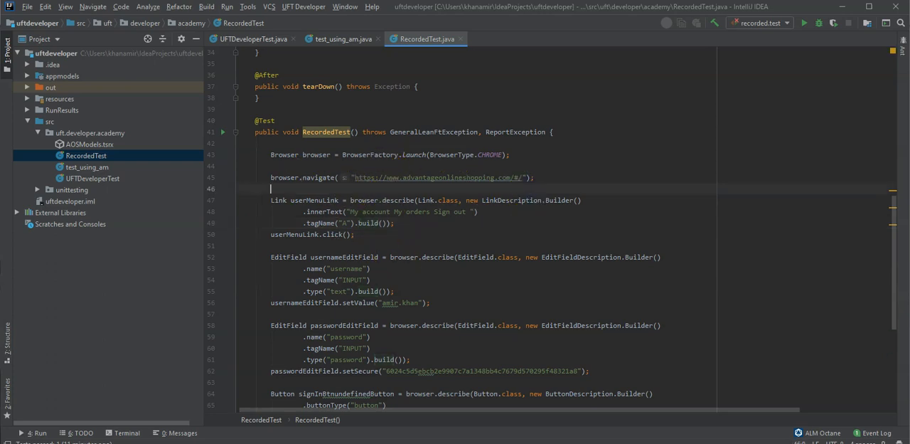
Add Thread.sleep(4000) after browser.navigate and declare InterruptedException on the method
text(Thread)
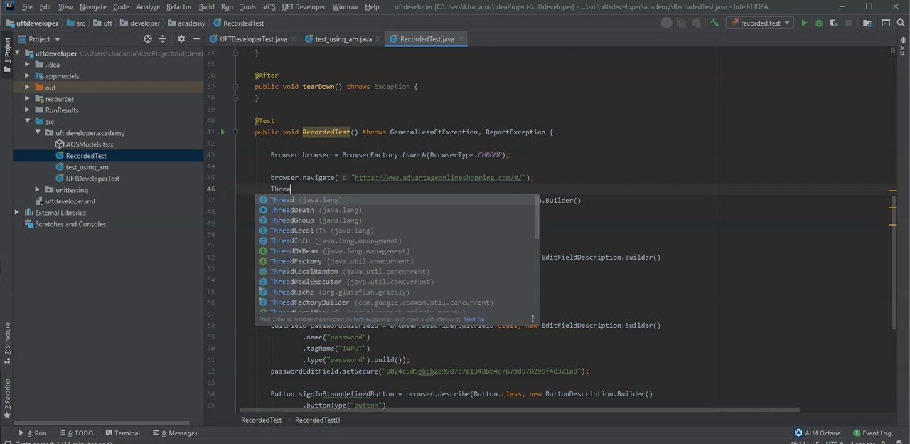
click(281, 200)
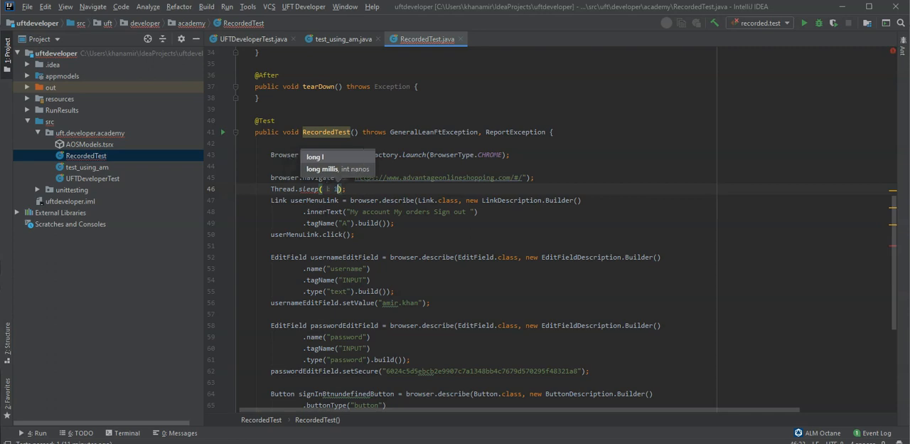
text(4000)
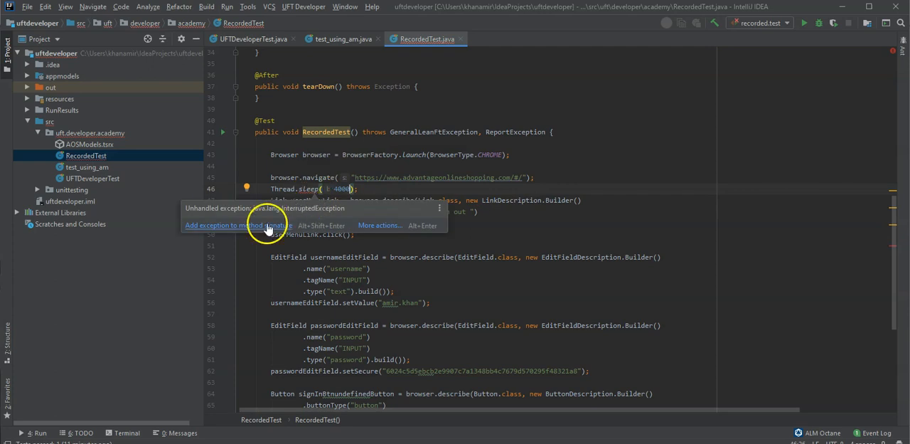
click(237, 225)
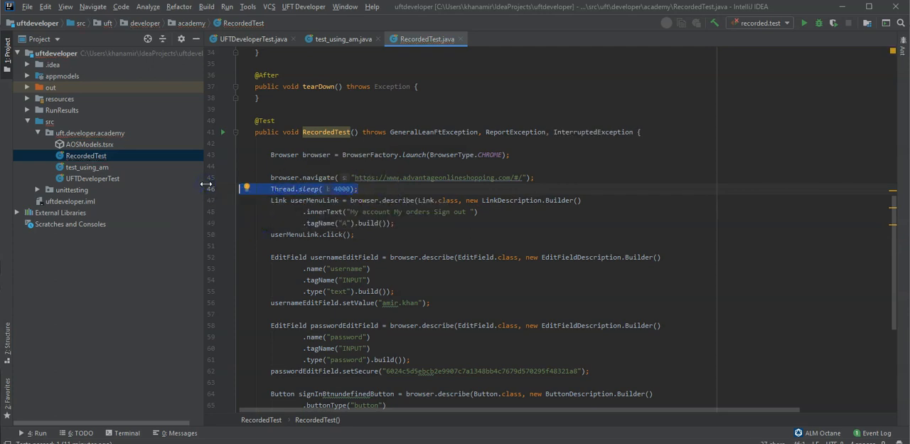
Insert a second 4000 ms sleep before the sign-in button click
scroll(down, 3)
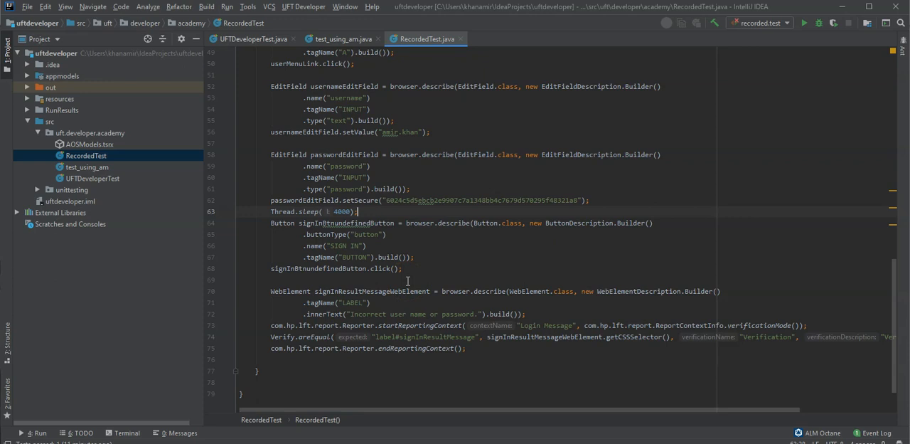
scroll(up, 3)
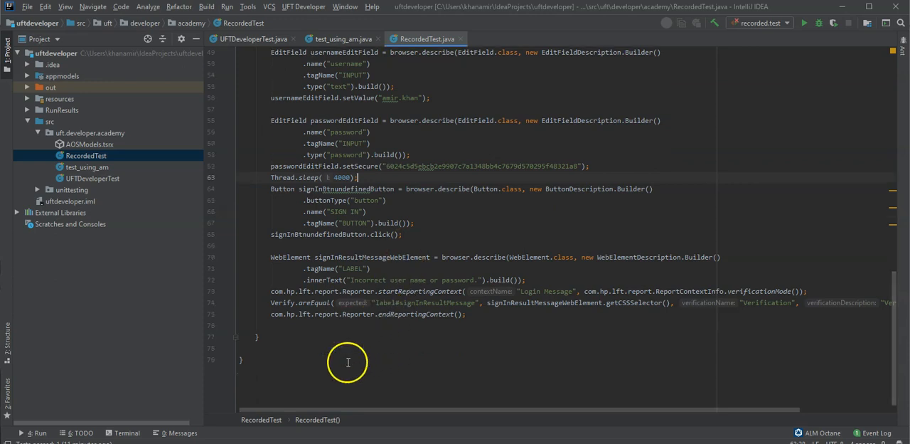
scroll(up, 3)
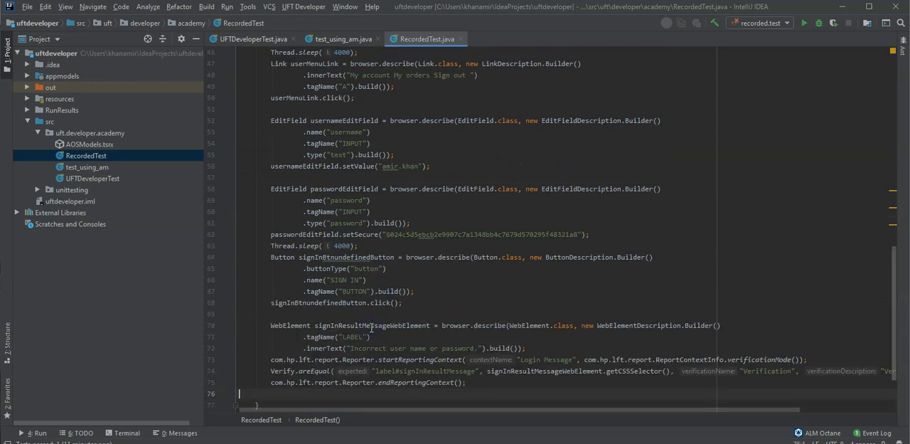
scroll(up, 3)
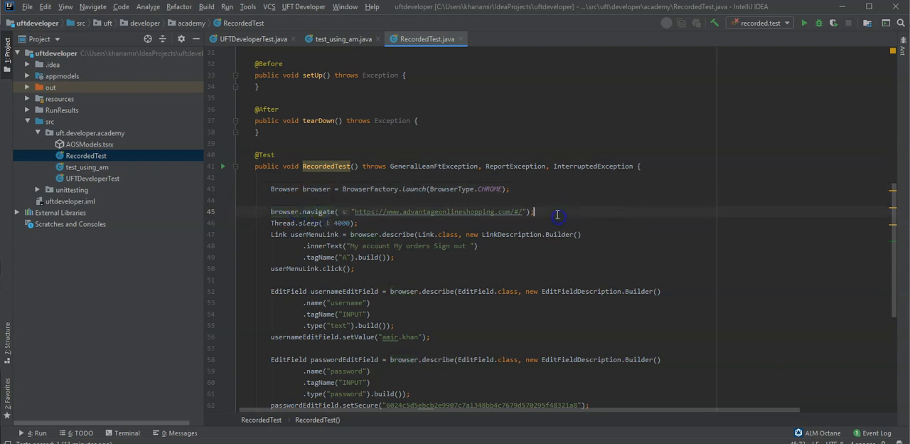
scroll(down, 3)
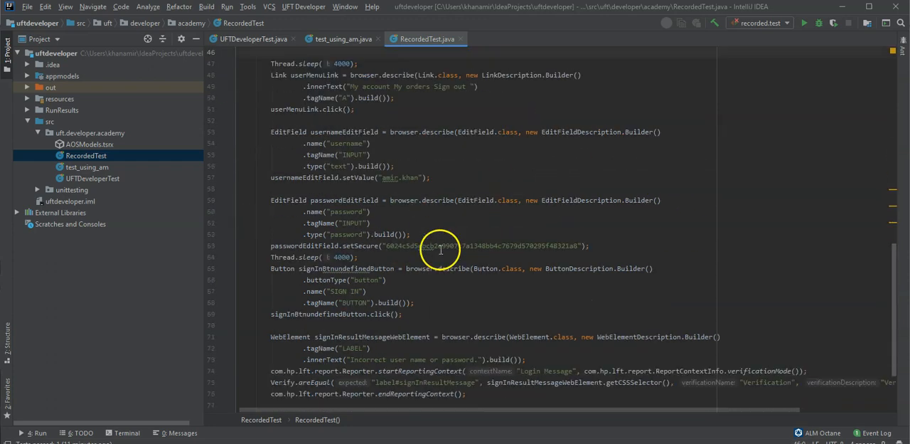
scroll(down, 3)
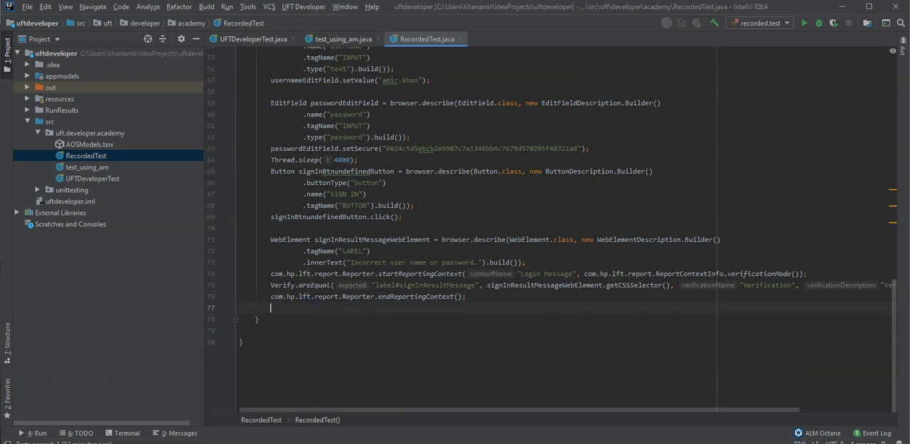
Add browser.close() on the line after endReportingContext()
text(browser.close();)
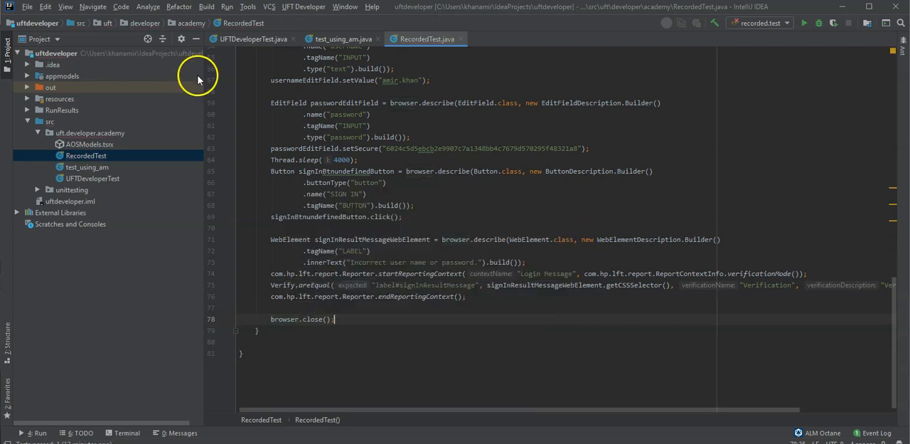
scroll(up, 3)
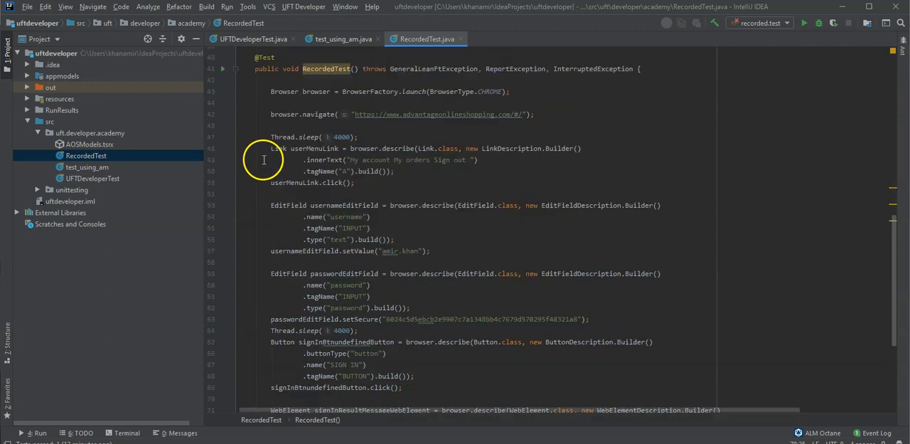
Run RecordedTest against the Advantage site until it reports 1 of 1 test passed
click(223, 69)
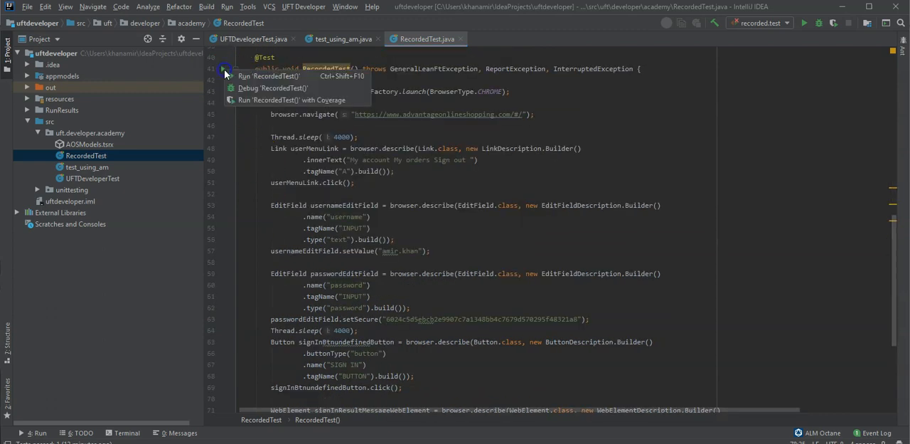
mouse_move(269, 76)
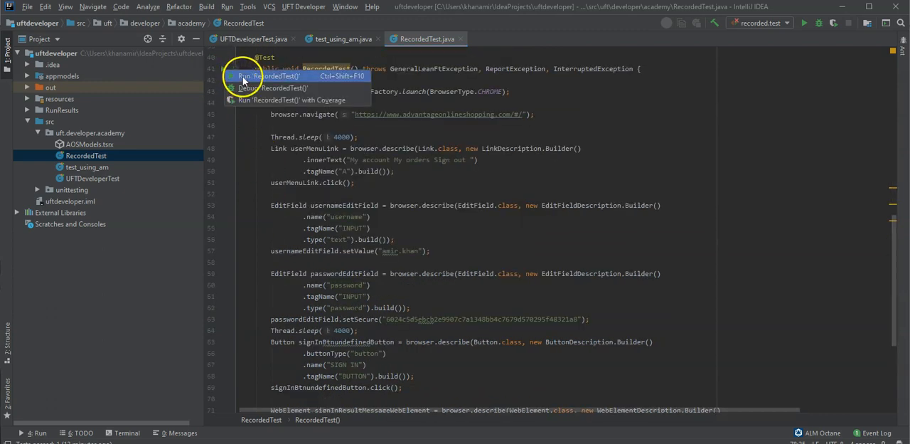
click(274, 76)
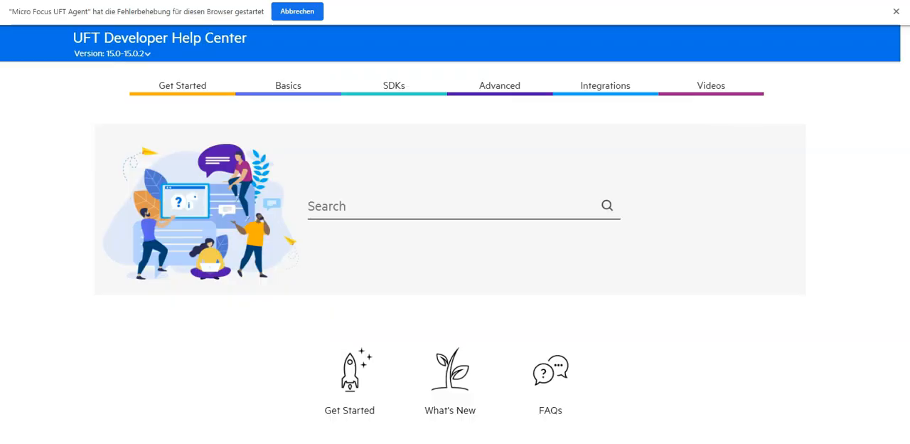
mouse_move(647, 310)
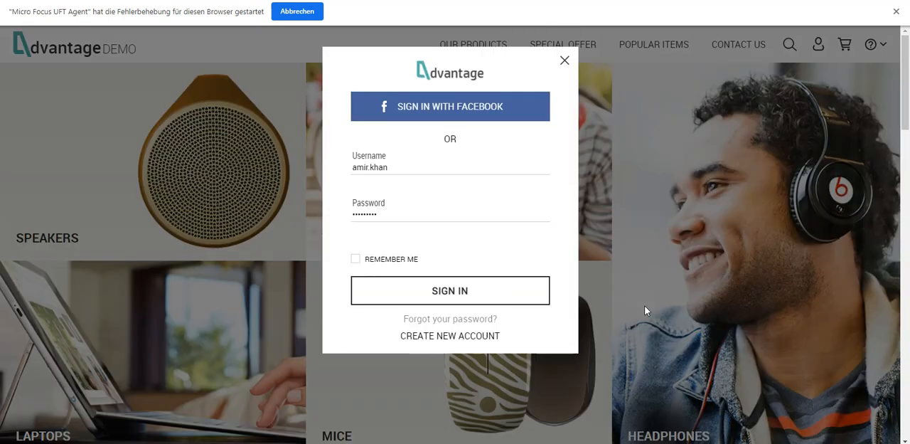
click(450, 290)
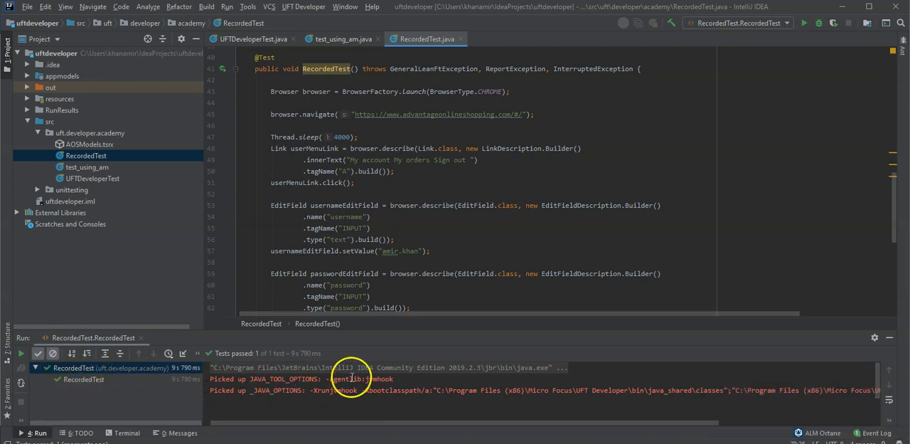
Open the last run's report from UFT Developer > View Last Run Results
click(304, 7)
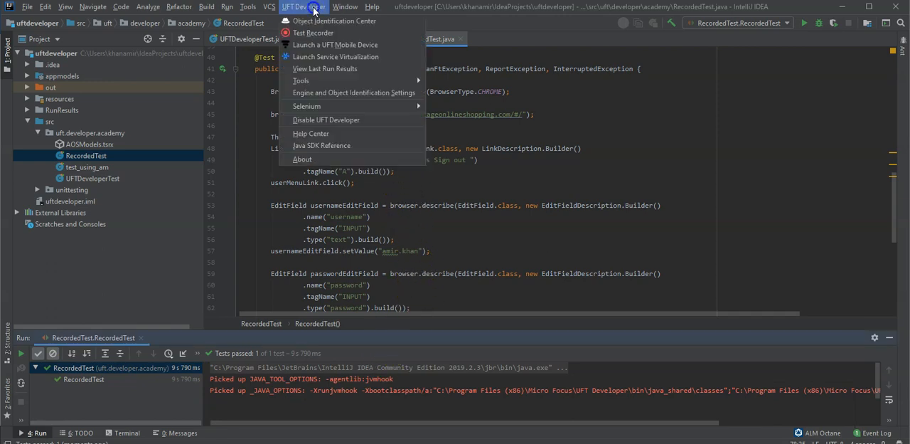
mouse_move(325, 68)
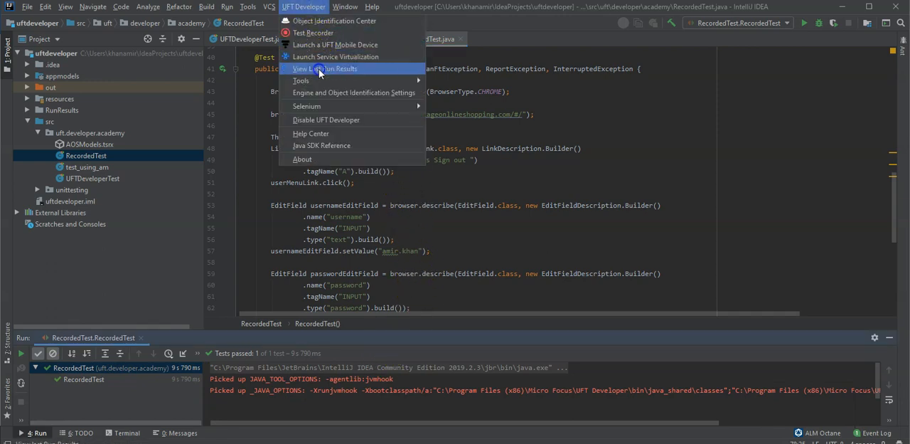
click(324, 68)
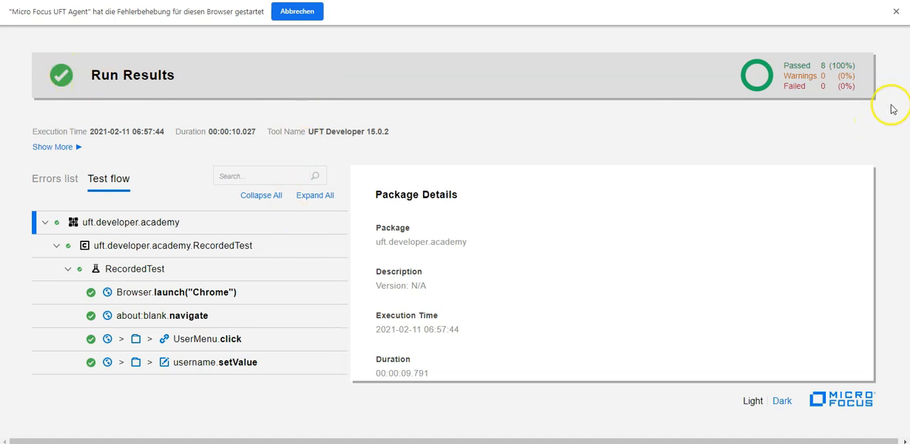
Expand Login Message and review the username.setValue and password.setSecure step details
scroll(down, 3)
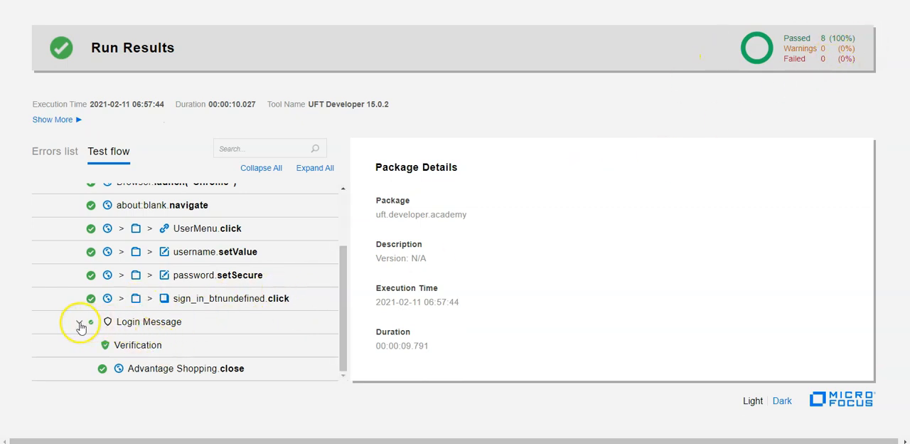
click(80, 322)
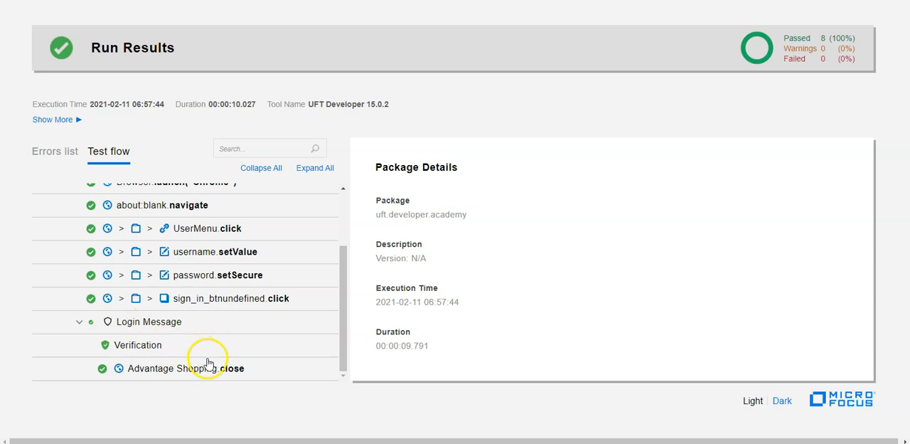
scroll(up, 3)
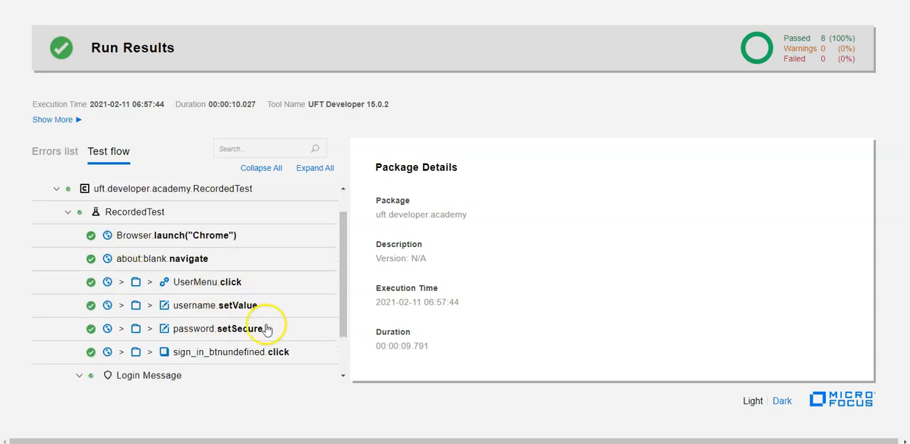
click(215, 251)
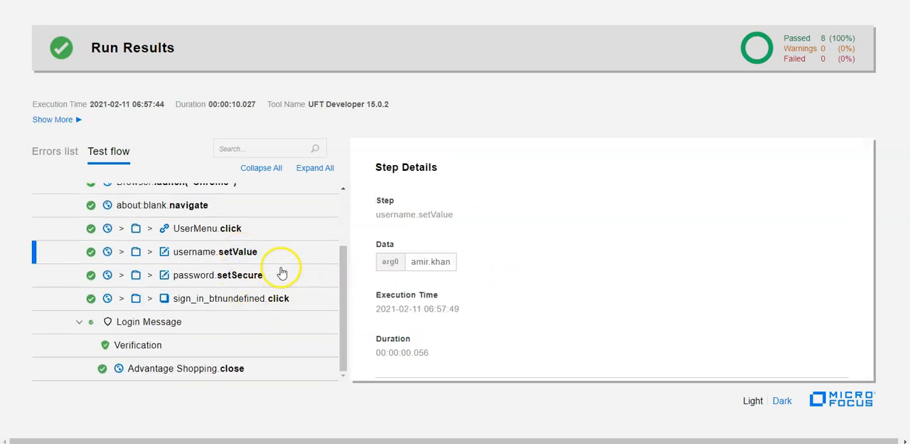
click(217, 274)
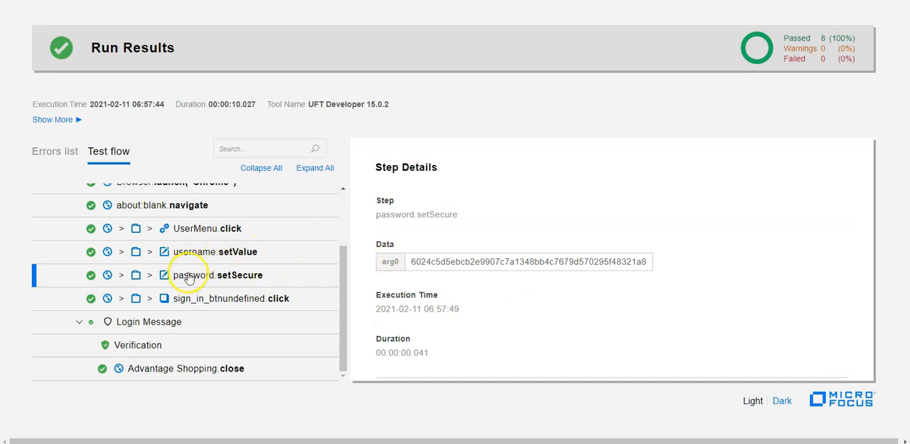
mouse_move(297, 273)
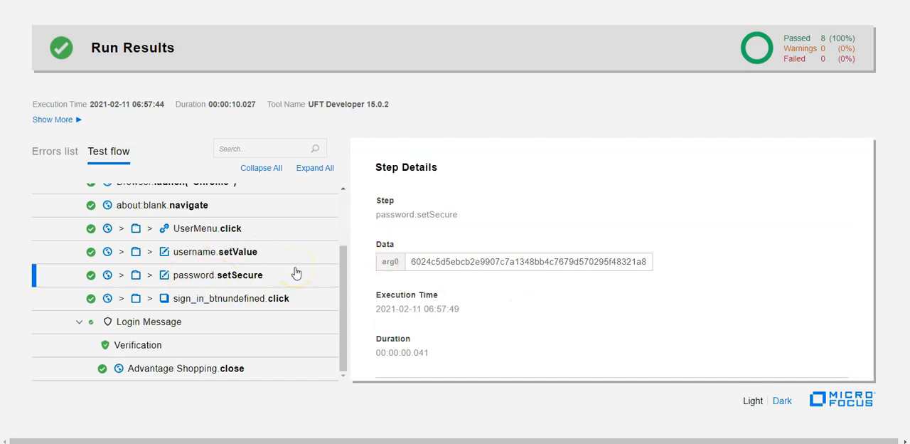
mouse_move(215, 285)
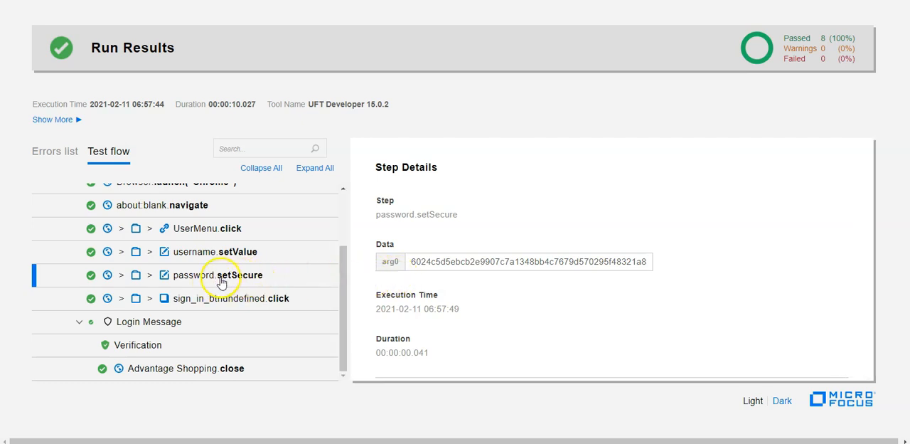
mouse_move(320, 277)
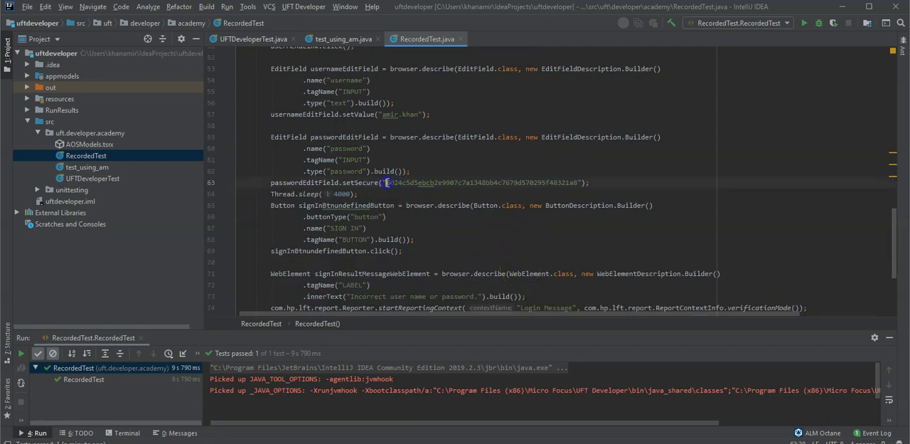
click(654, 182)
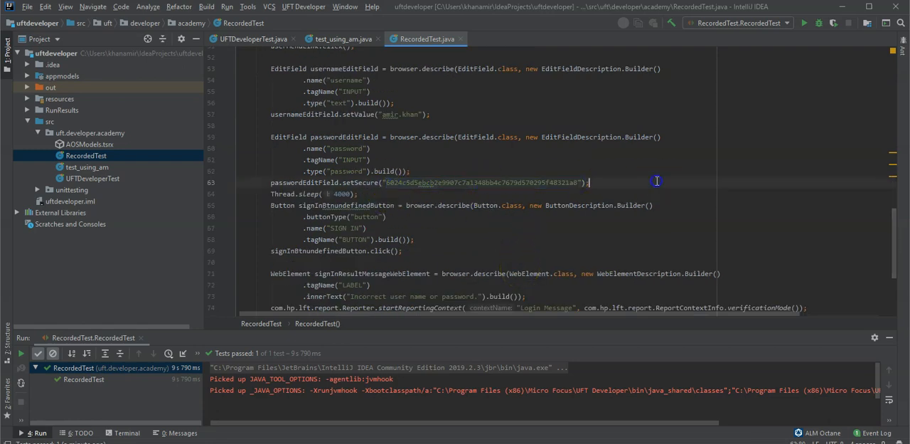
scroll(up, 3)
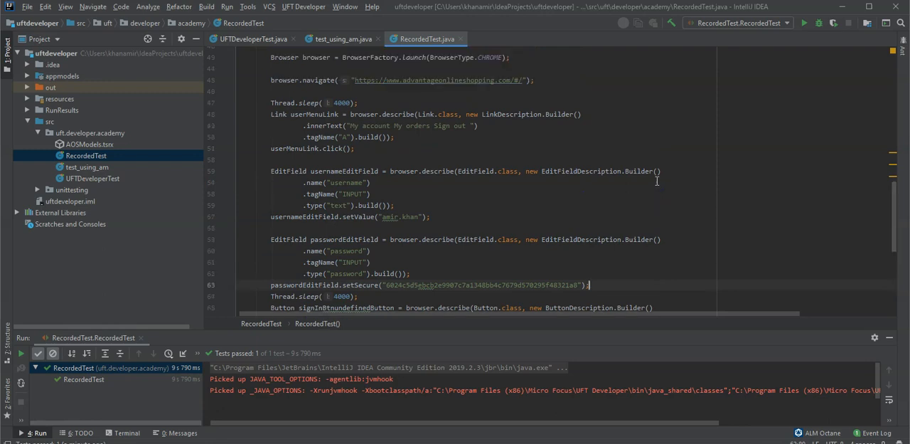
scroll(up, 3)
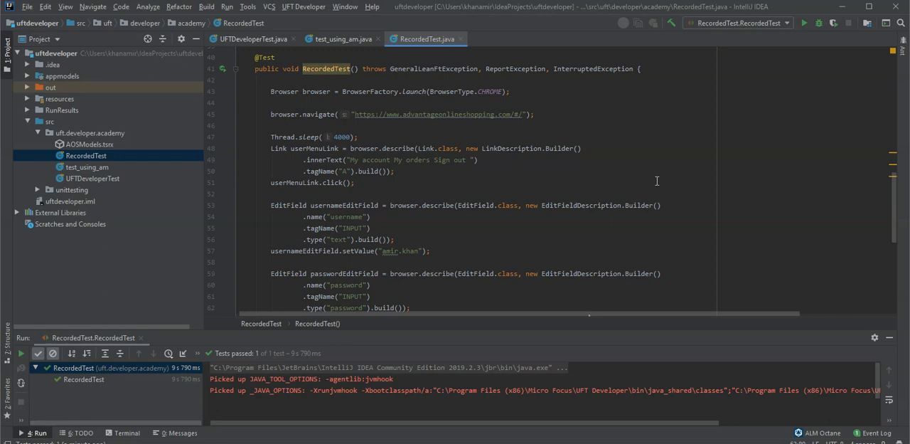
scroll(down, 3)
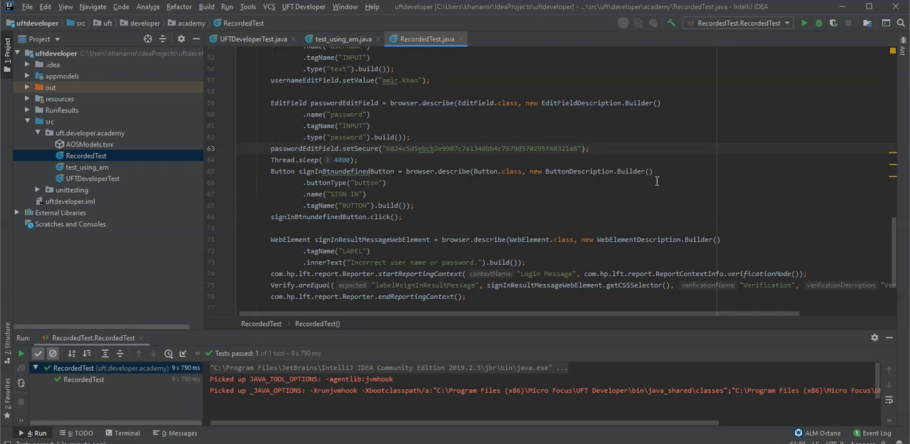
scroll(down, 3)
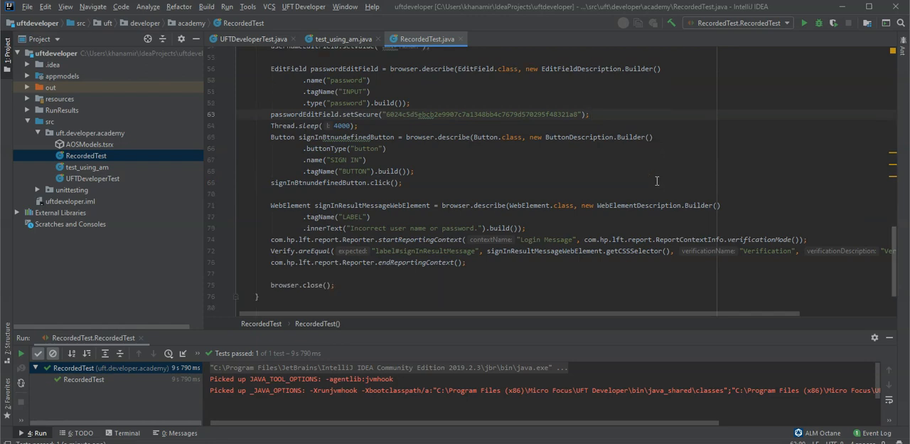
click(587, 114)
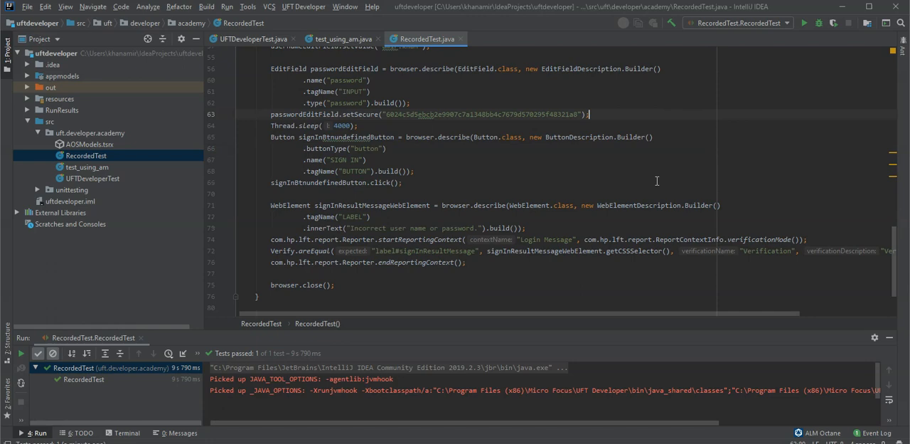
mouse_move(430, 256)
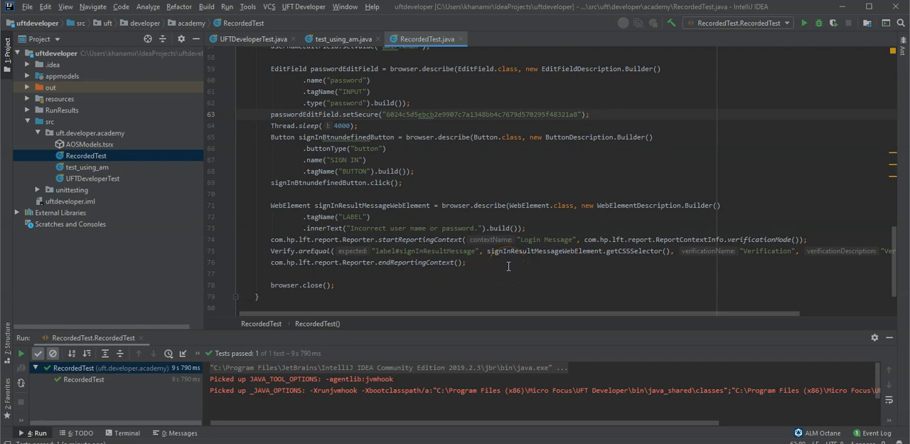
mouse_move(388, 196)
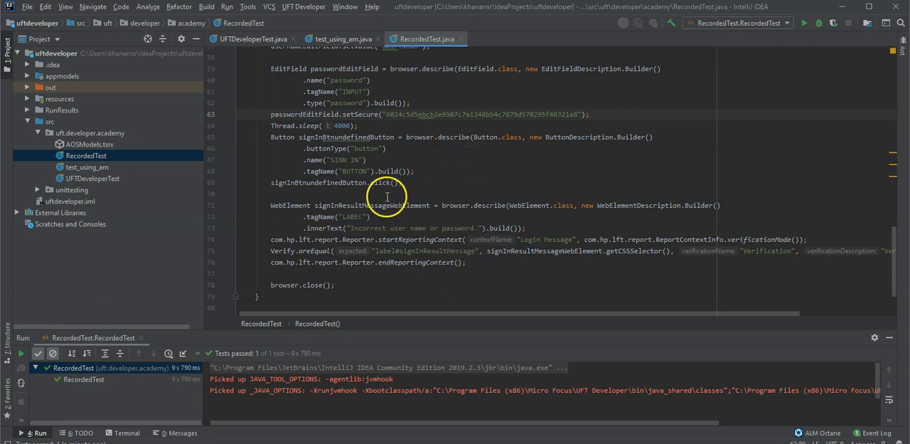
scroll(up, 3)
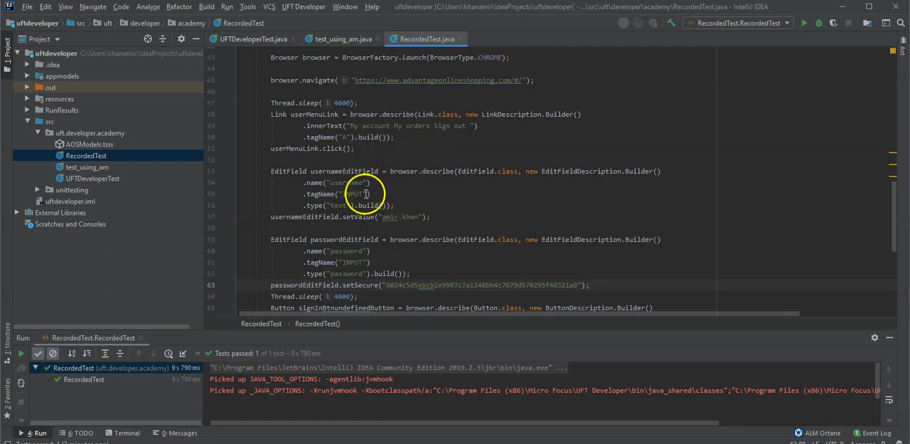
scroll(down, 3)
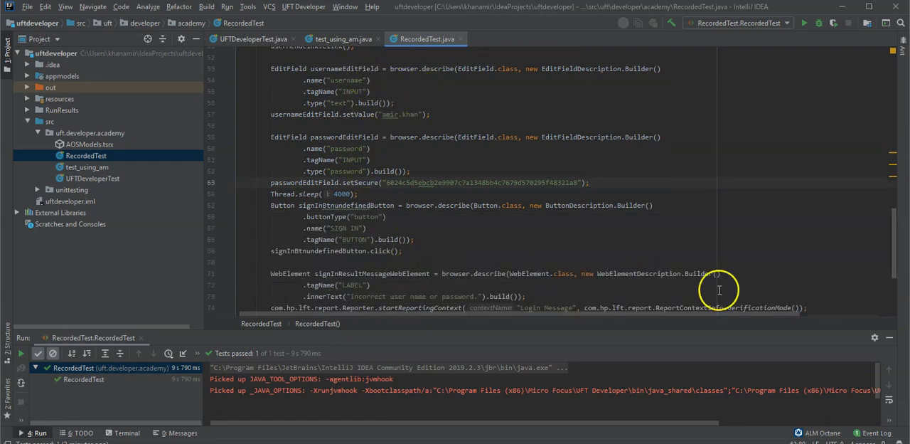
mouse_move(770, 331)
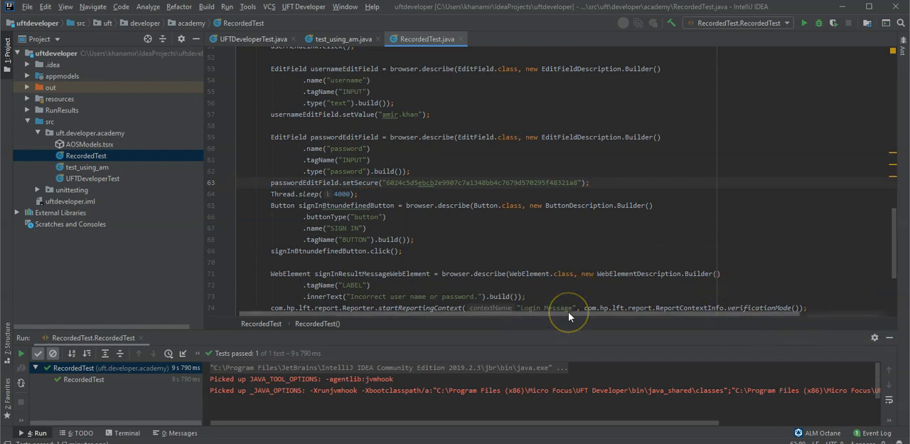
mouse_move(569, 317)
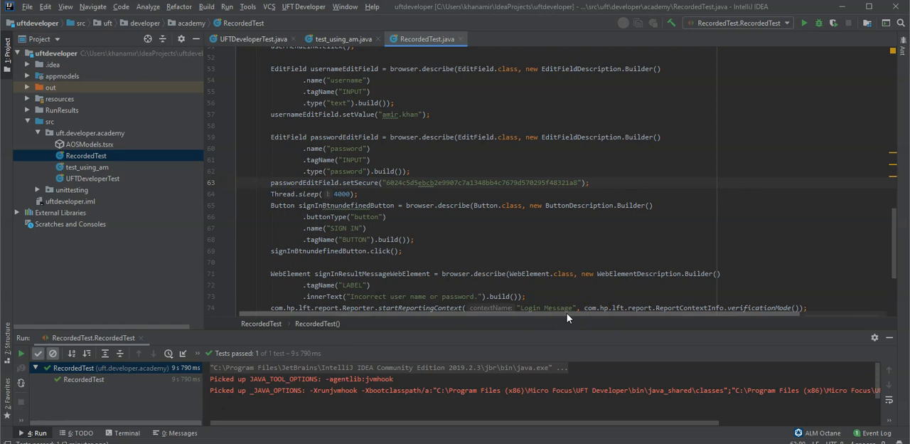